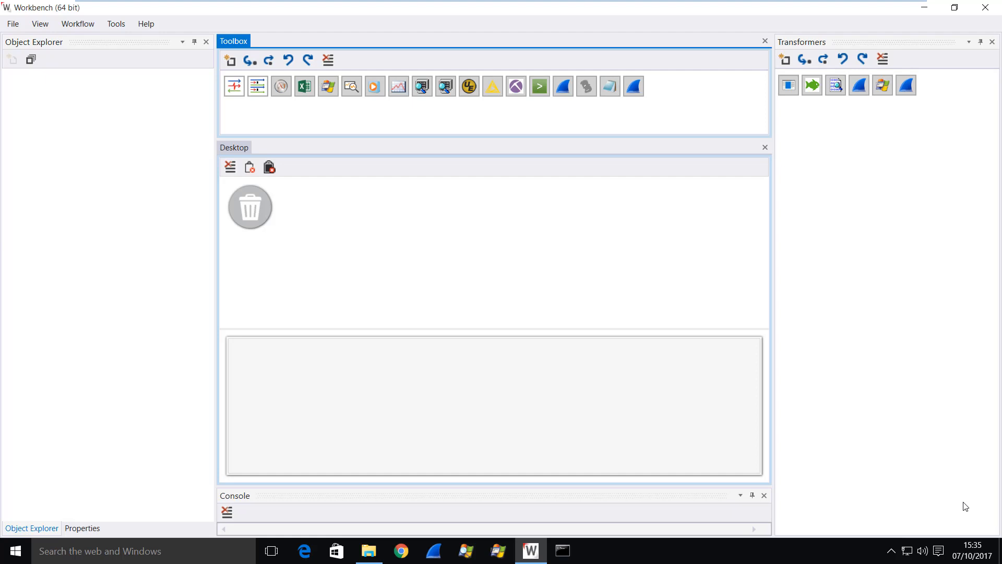
pyautogui.moveTo(15, 22)
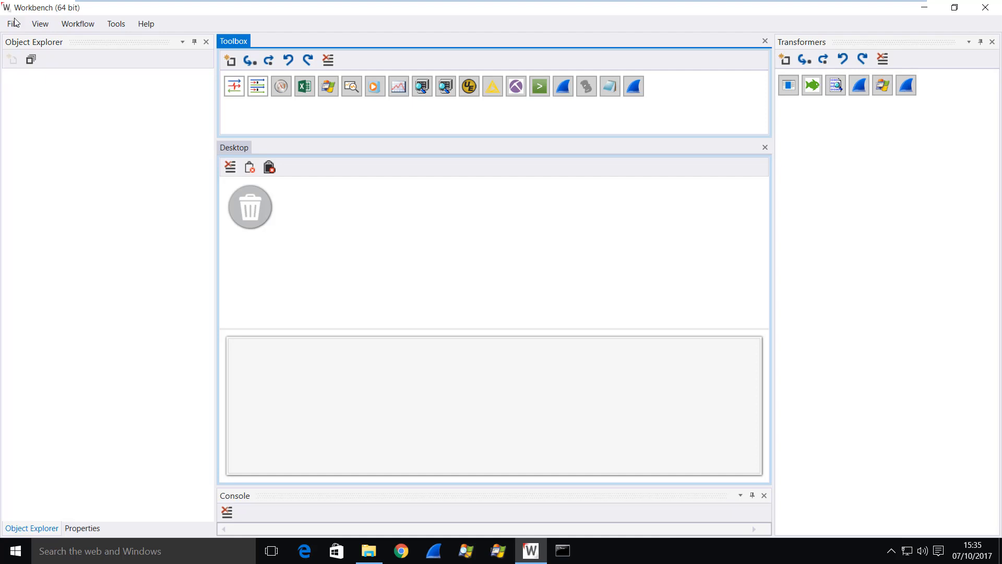
# Reopen the IIS Data Examples workspace from the recent workspaces list
pyautogui.click(13, 24)
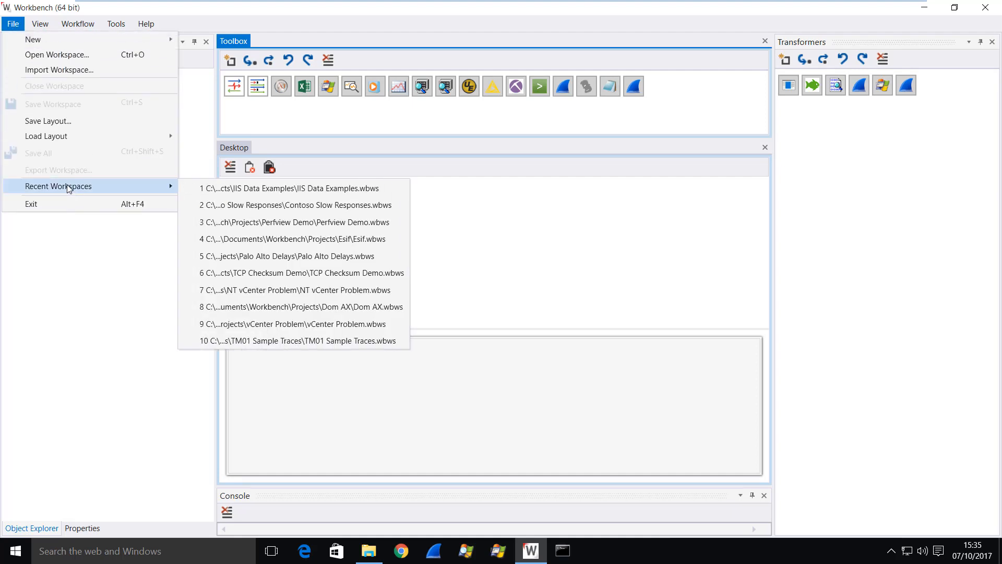
pyautogui.click(288, 188)
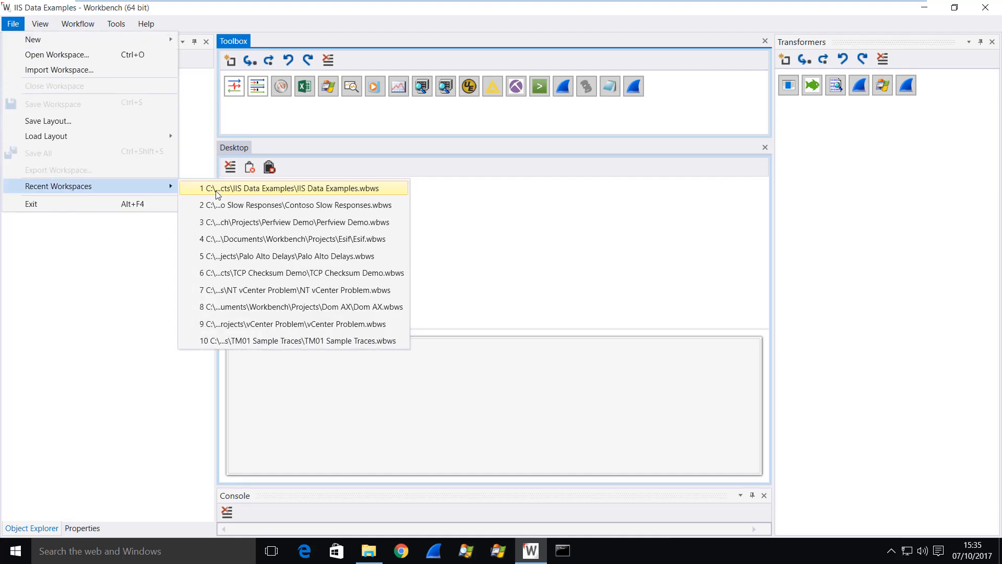
pyautogui.click(289, 188)
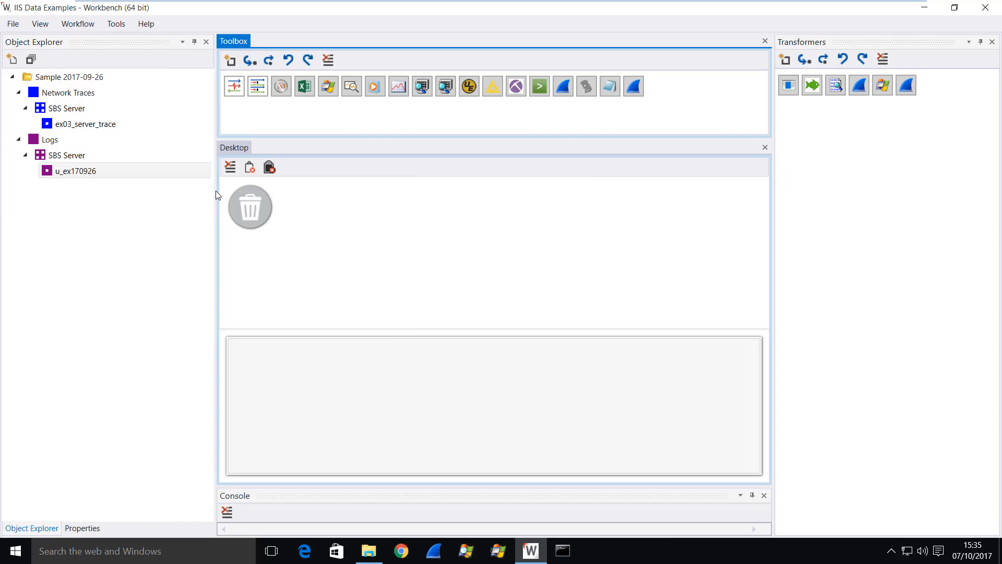
# Expand the SBS Server network traces and logs groups to reach ex03_server_trace
pyautogui.click(67, 108)
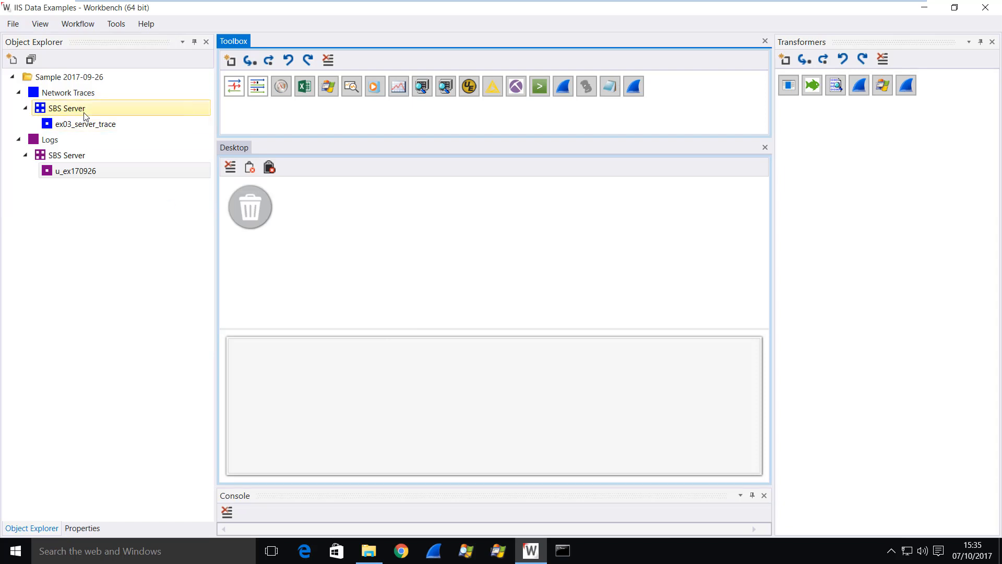
pyautogui.click(86, 125)
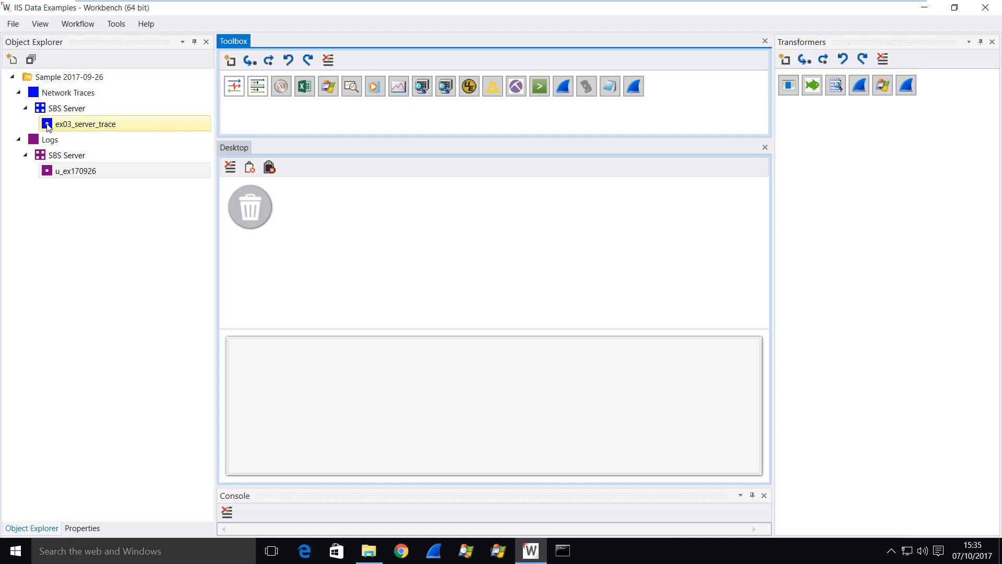
pyautogui.click(75, 170)
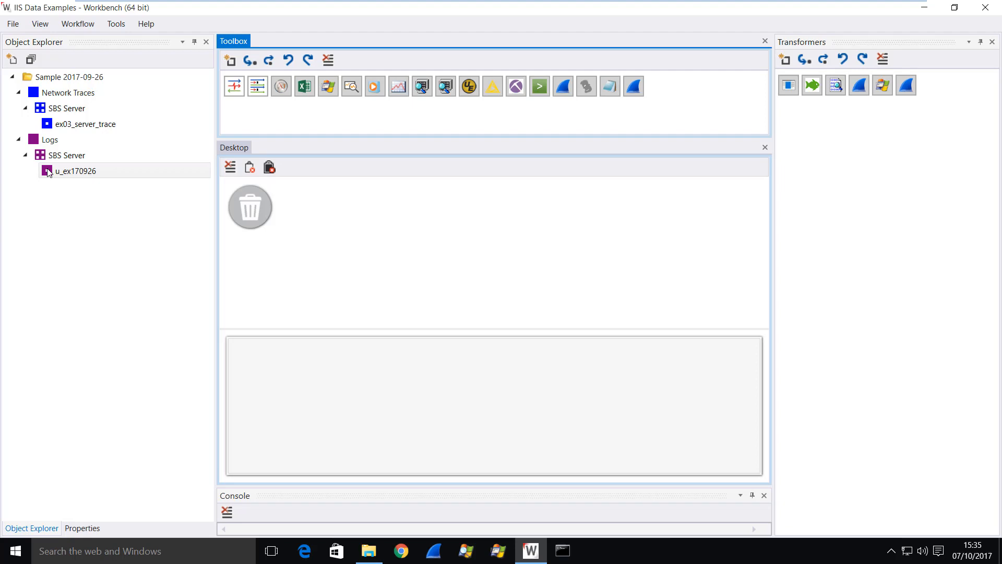
# Load the ex03_server_trace capture into Wireshark for packet analysis
pyautogui.click(85, 125)
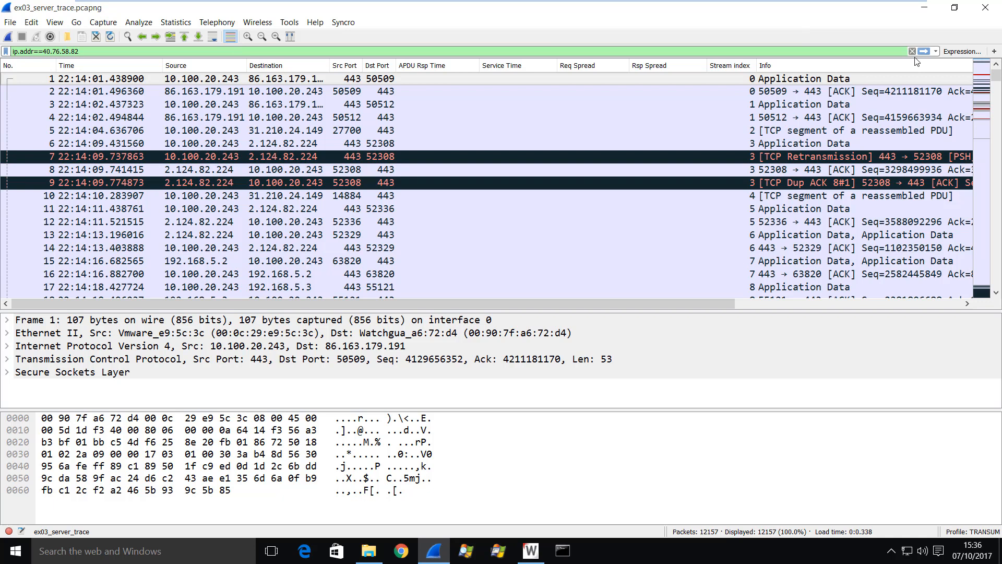
# Apply the ip.addr==40.76.58.82 filter and inspect packet 36 with its 540-second response time
pyautogui.click(924, 52)
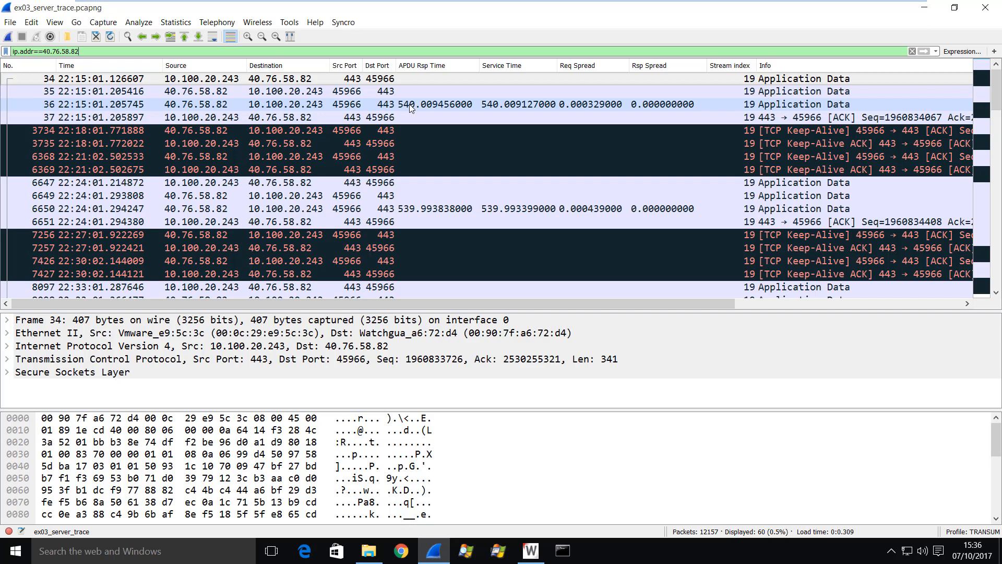
pyautogui.click(412, 104)
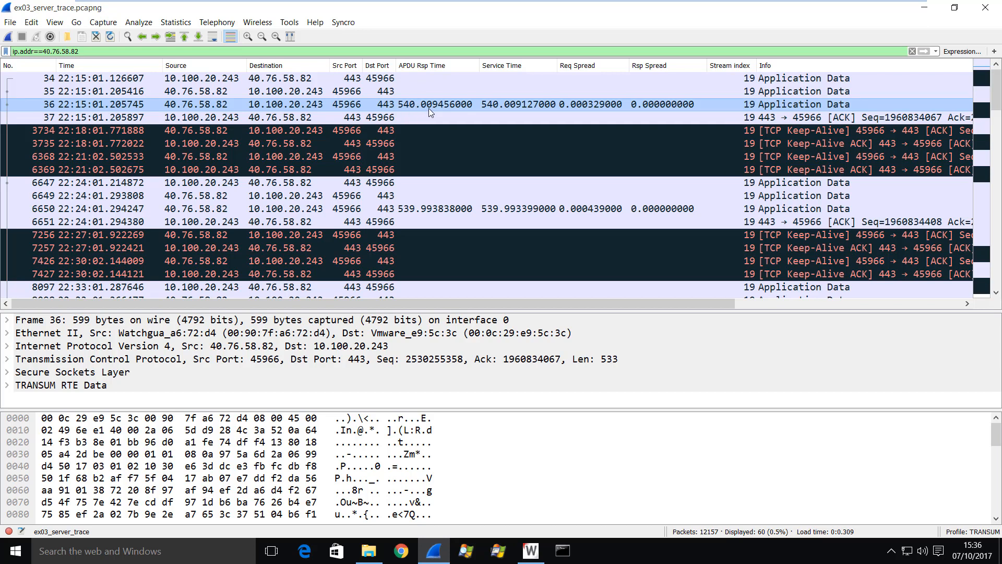
pyautogui.moveTo(459, 108)
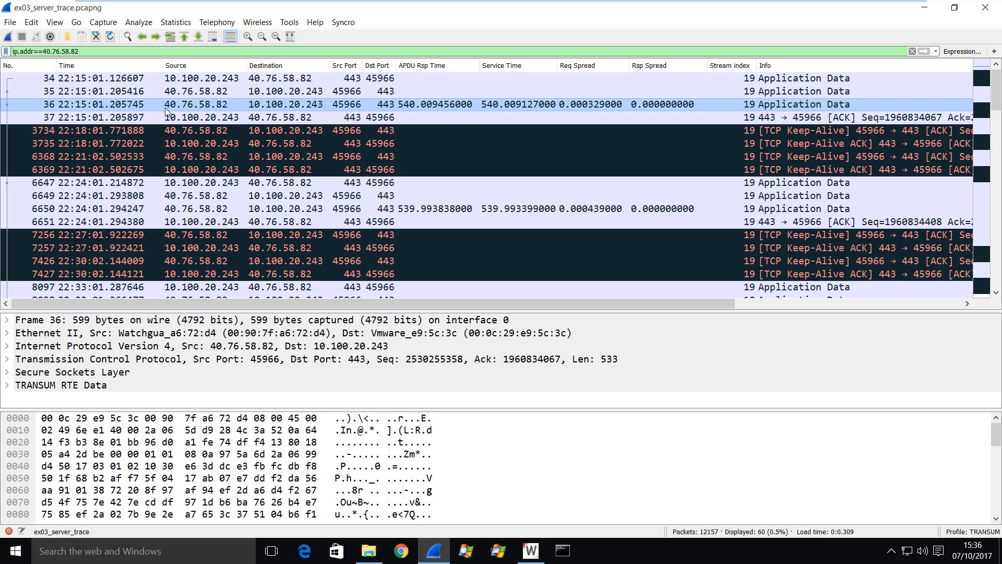
pyautogui.moveTo(254, 107)
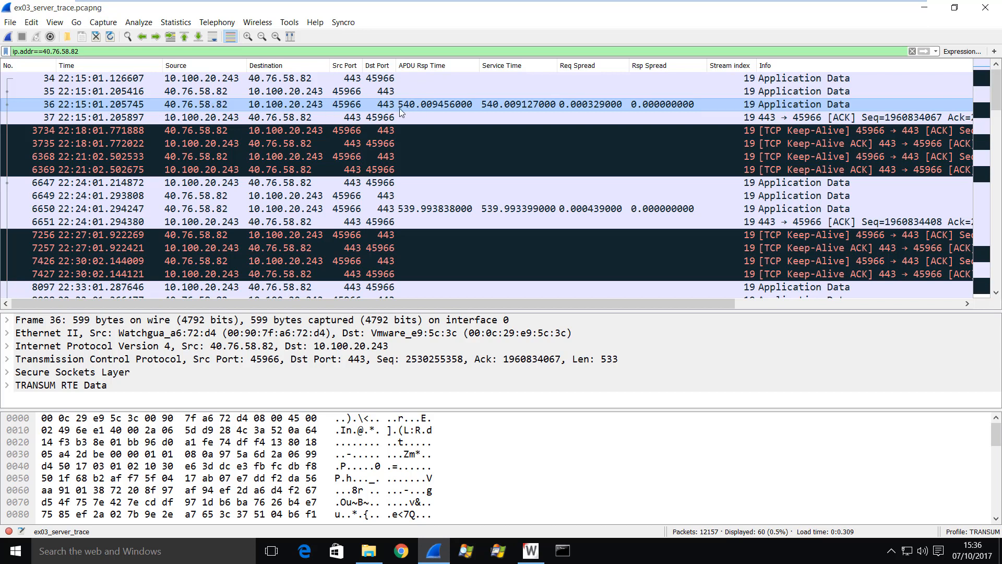
pyautogui.moveTo(88, 113)
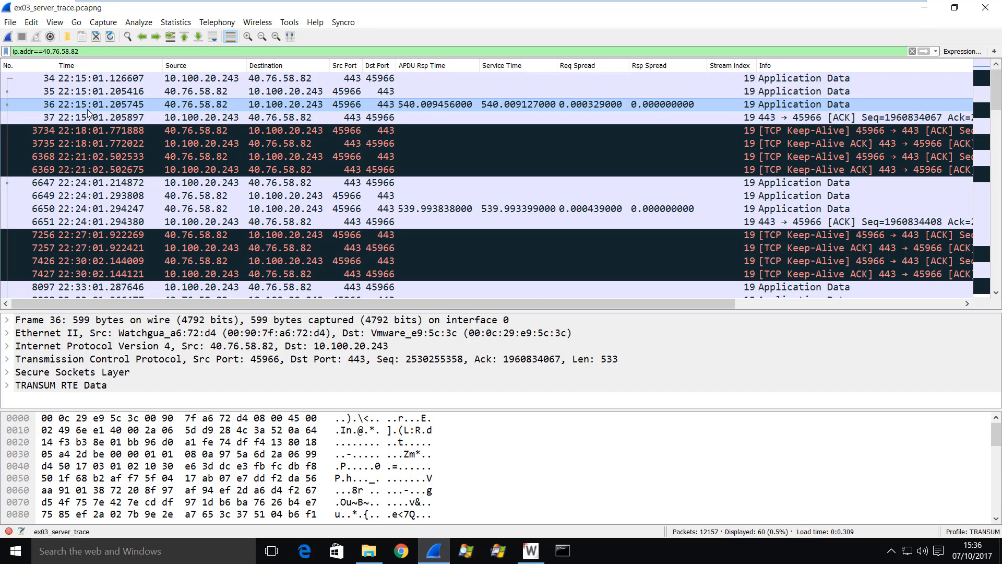
pyautogui.moveTo(200, 137)
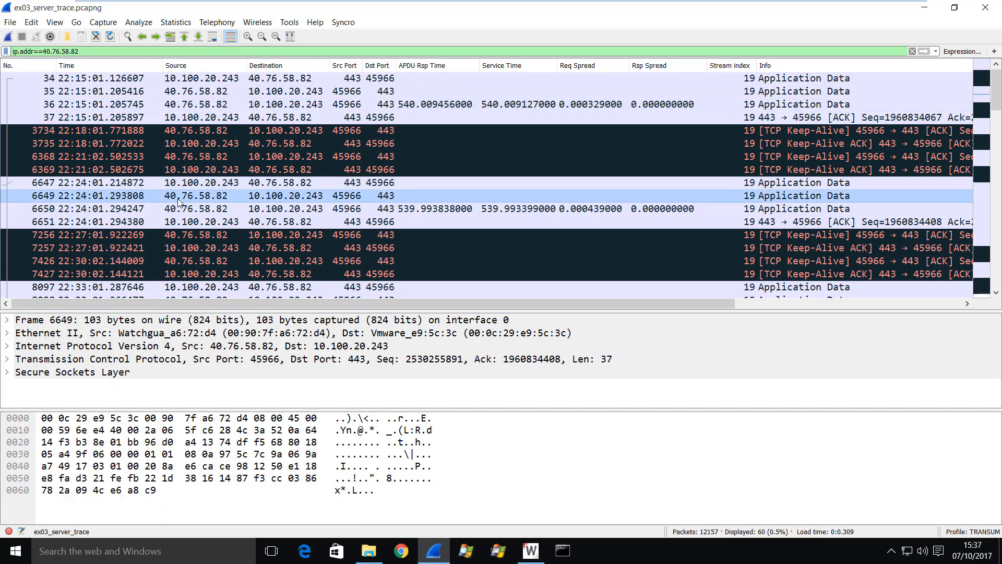
pyautogui.click(192, 181)
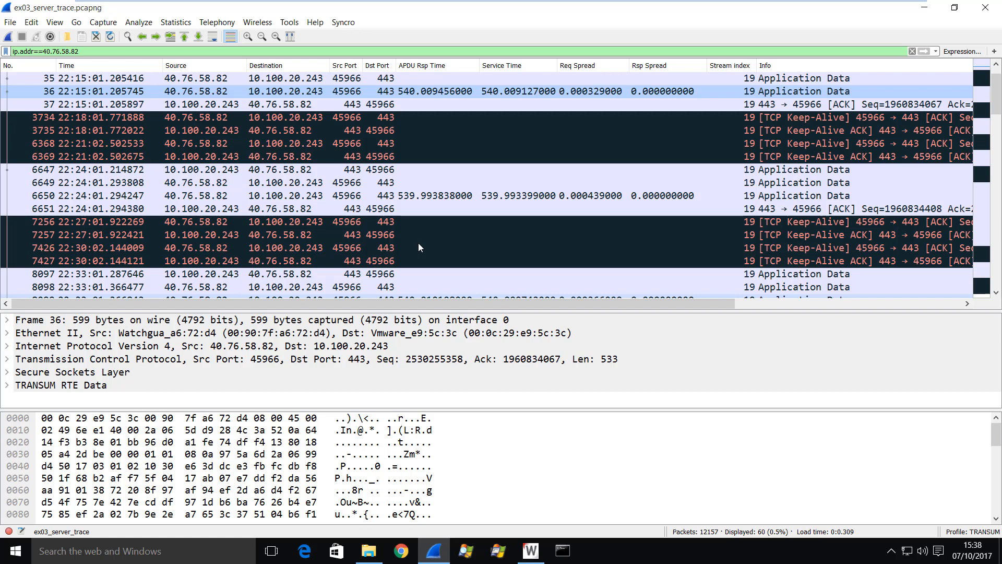
pyautogui.moveTo(373, 97)
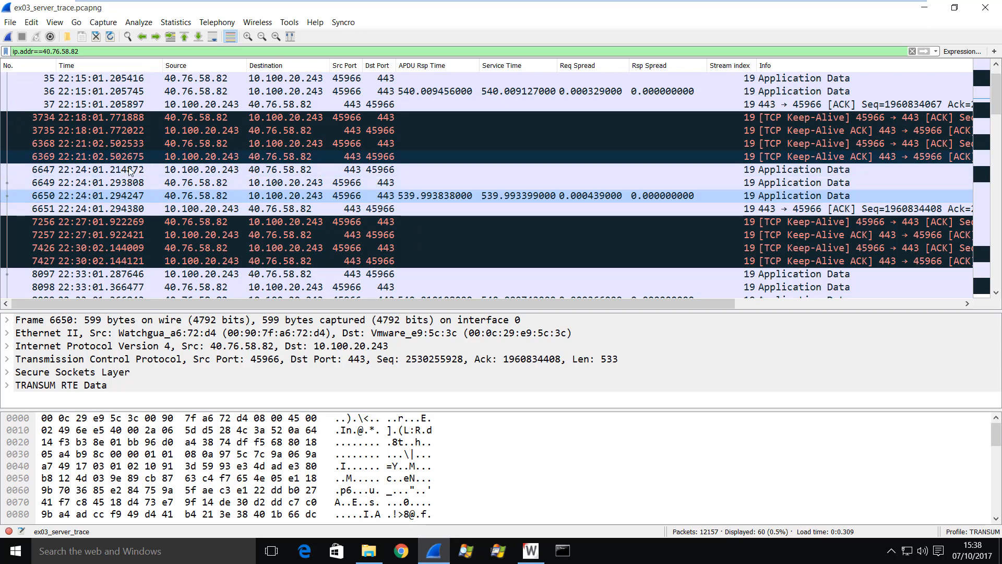
pyautogui.moveTo(440, 201)
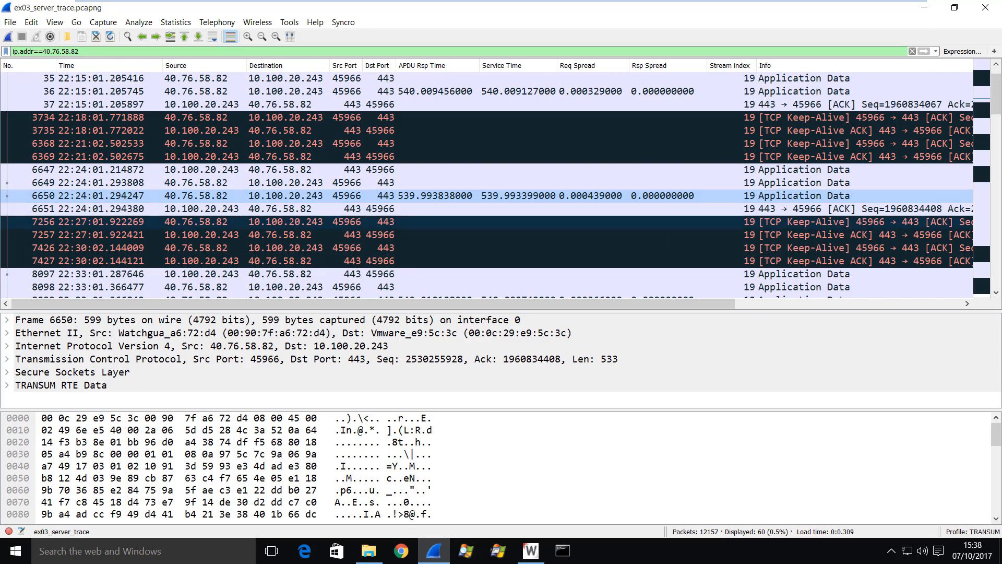
pyautogui.scroll(-3)
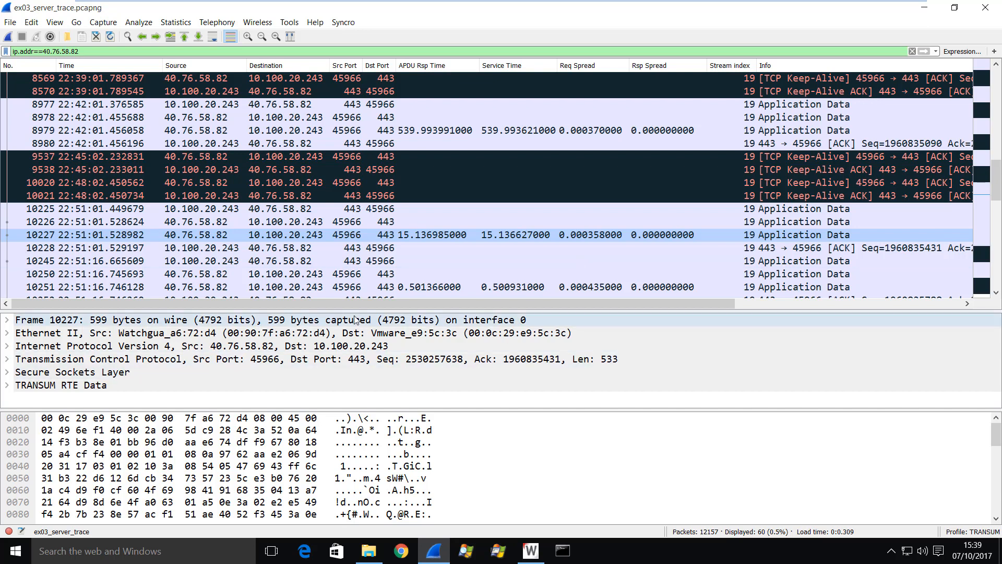
pyautogui.click(192, 286)
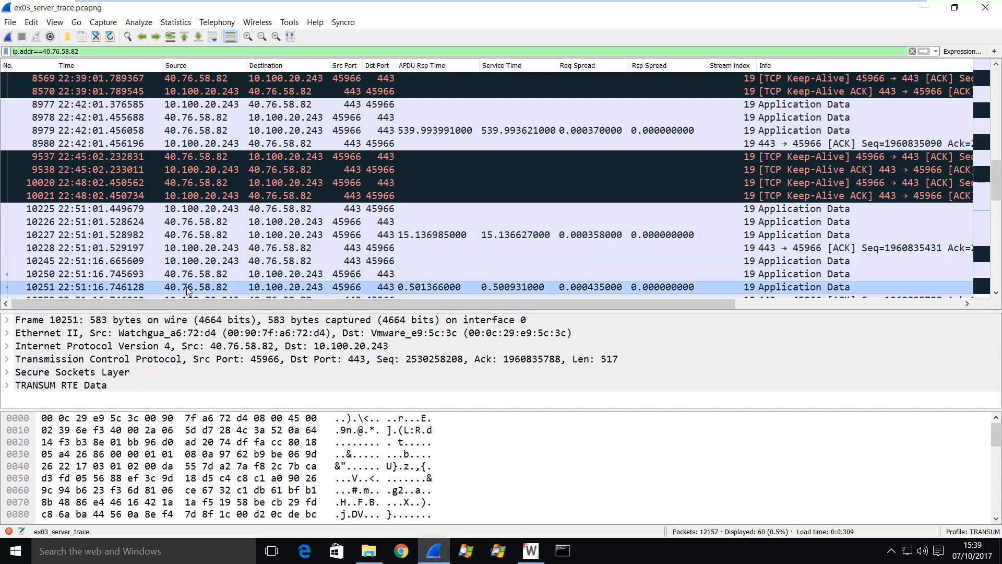
pyautogui.moveTo(422, 292)
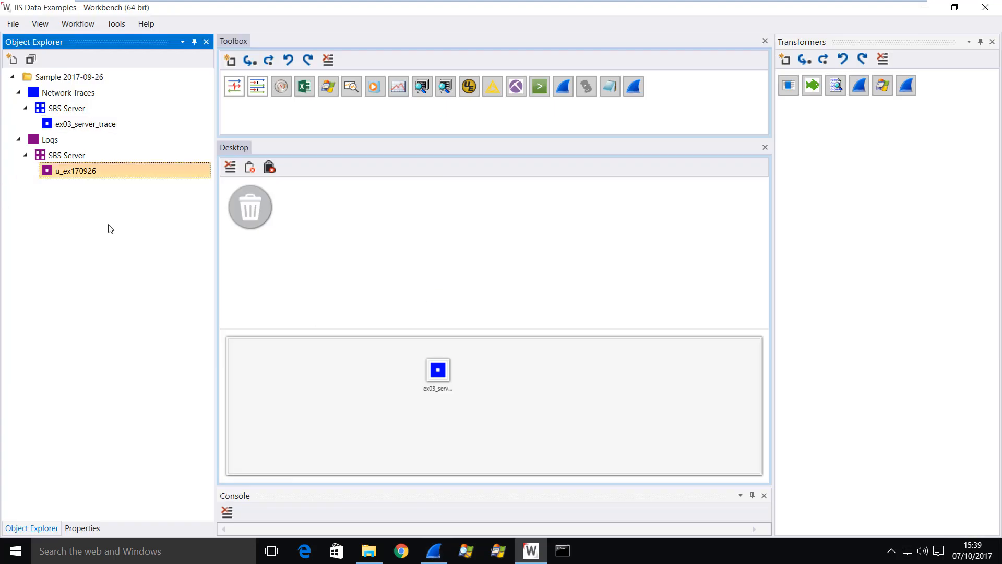
# Drop the u_ex170926 IIS log onto the canvas beside ex03_server_trace and select it
pyautogui.moveTo(75, 170); pyautogui.dragTo(314, 368)
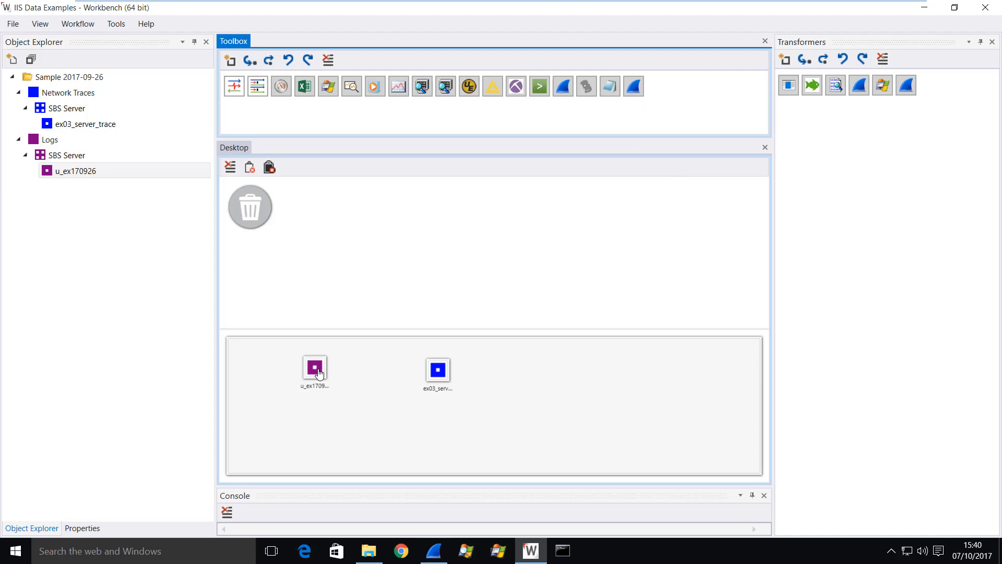
pyautogui.click(432, 551)
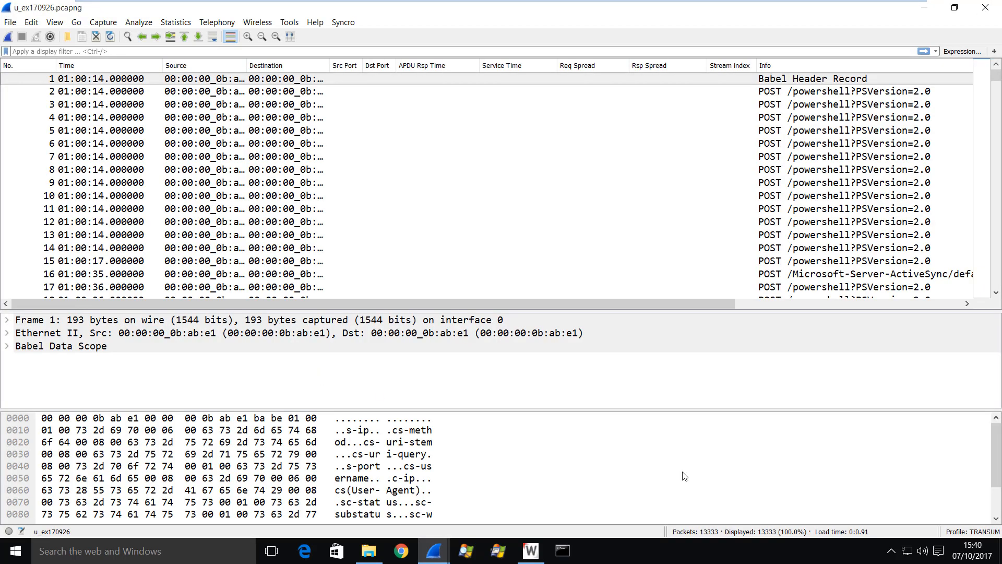
# Switch to the BDS profile and expand log record 16's details down to the username field
pyautogui.click(972, 531)
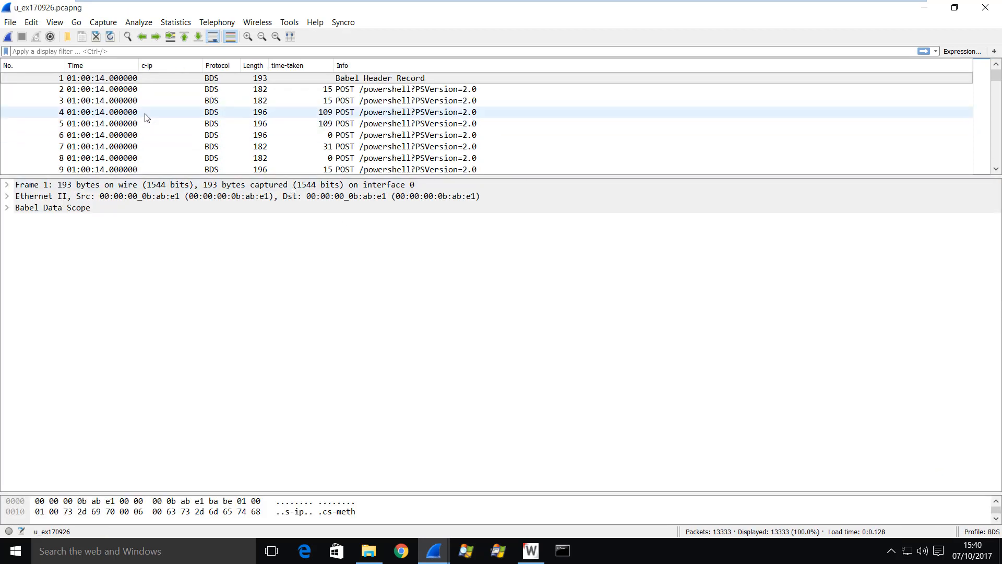
pyautogui.click(96, 88)
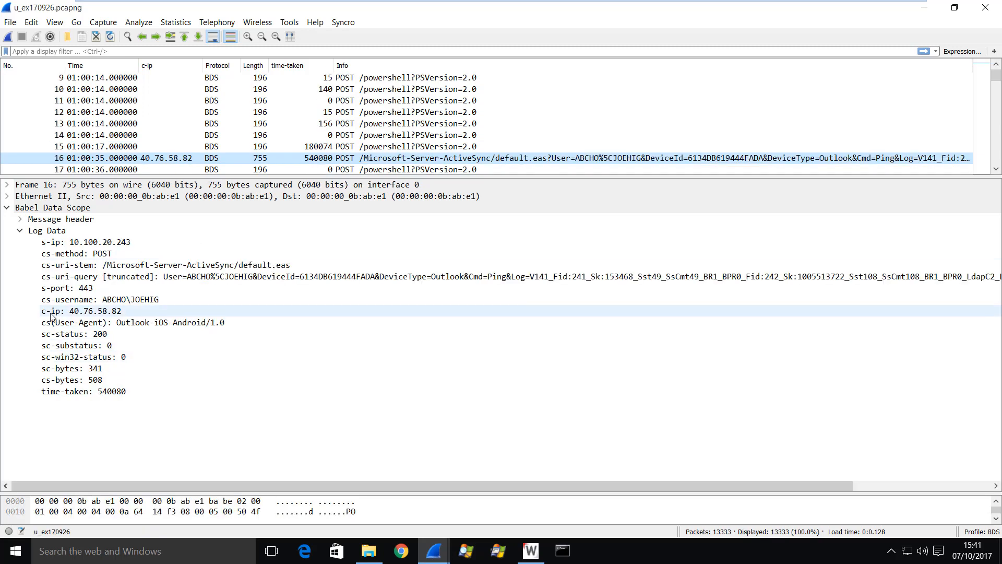
pyautogui.moveTo(103, 316)
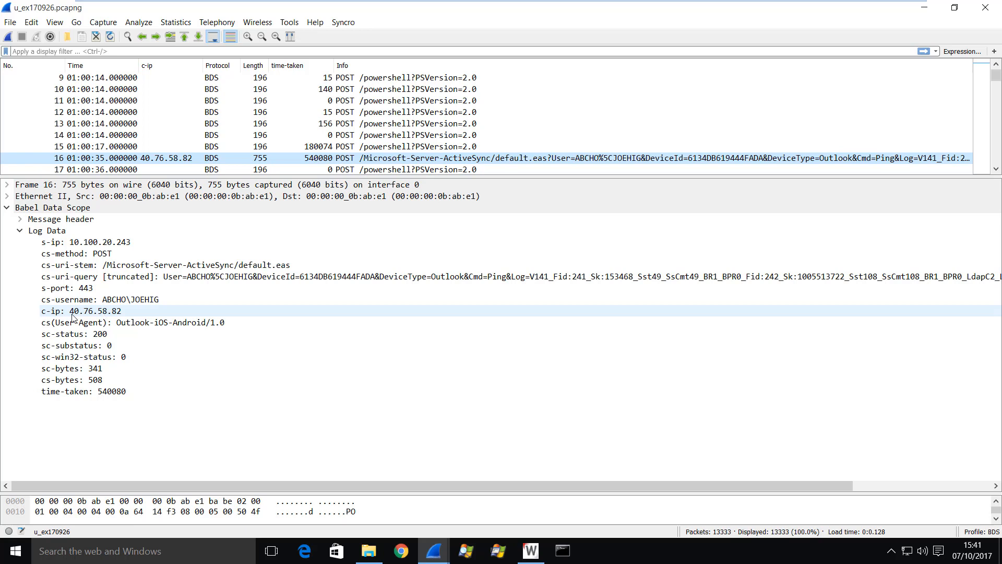
pyautogui.moveTo(117, 318)
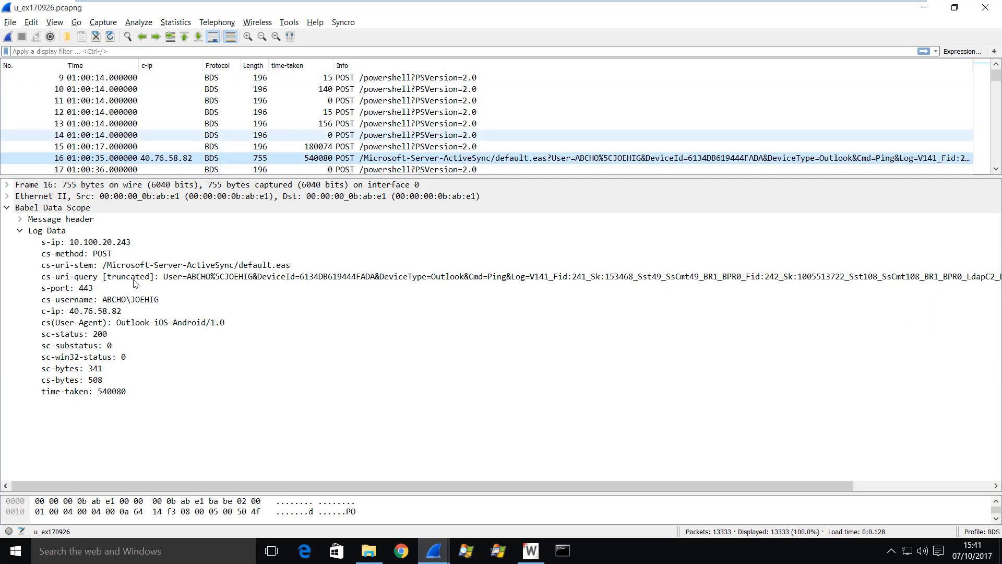
pyautogui.click(100, 300)
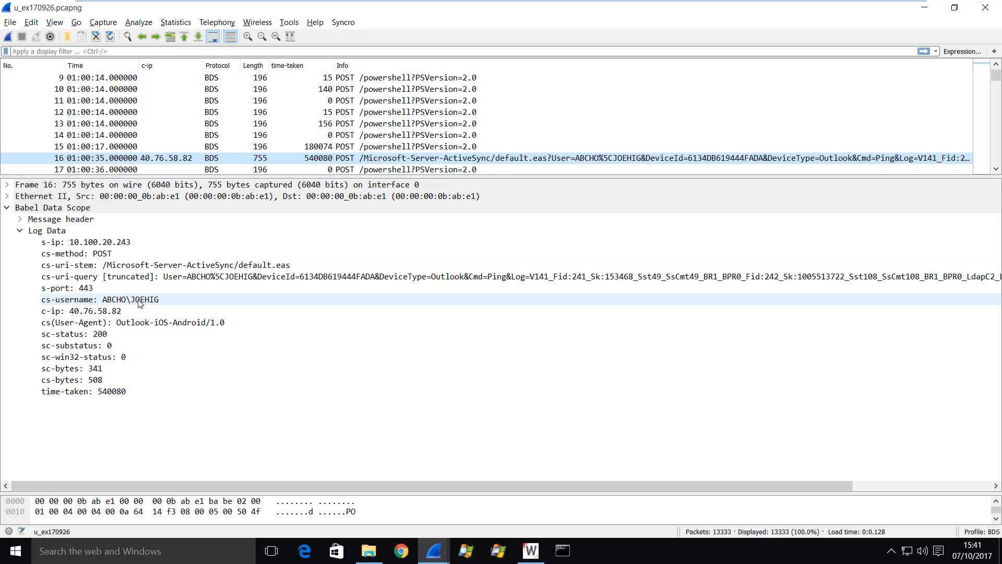
pyautogui.moveTo(149, 306)
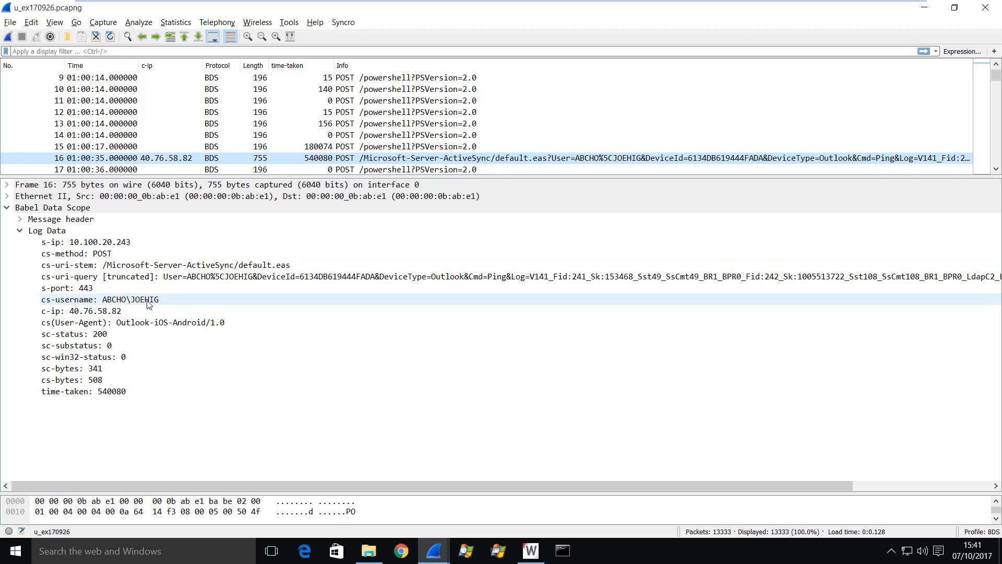
# Filter the IIS log to the selected client IP 40.76.58.82 via Apply as Filter > Selected
pyautogui.rightClick(84, 311)
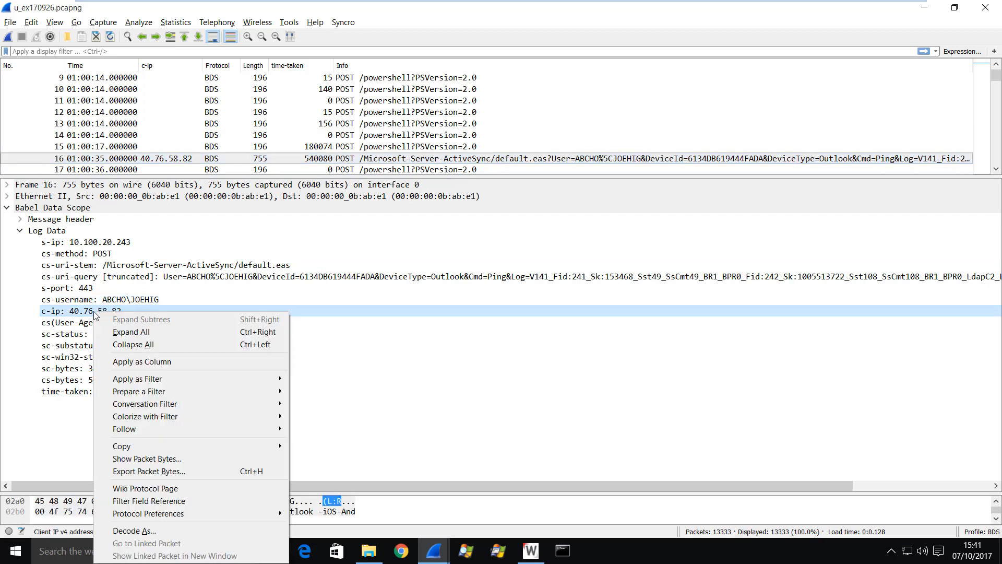
pyautogui.moveTo(138, 390)
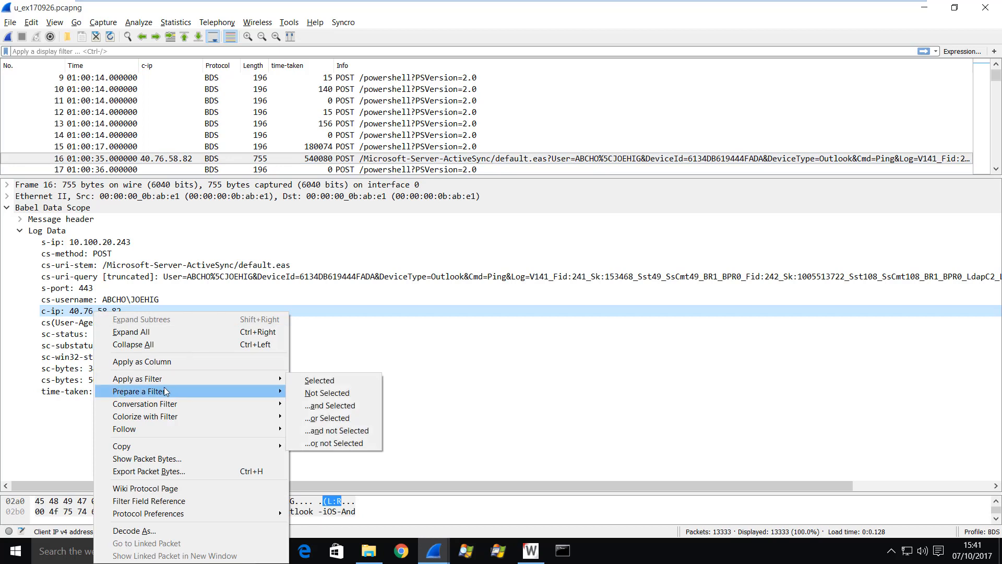
pyautogui.moveTo(135, 378)
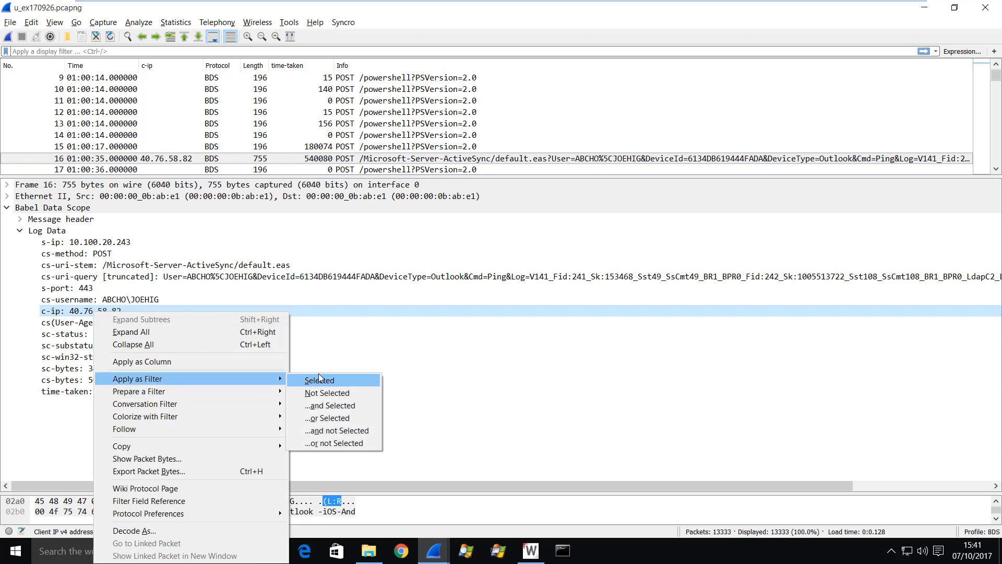
pyautogui.click(317, 380)
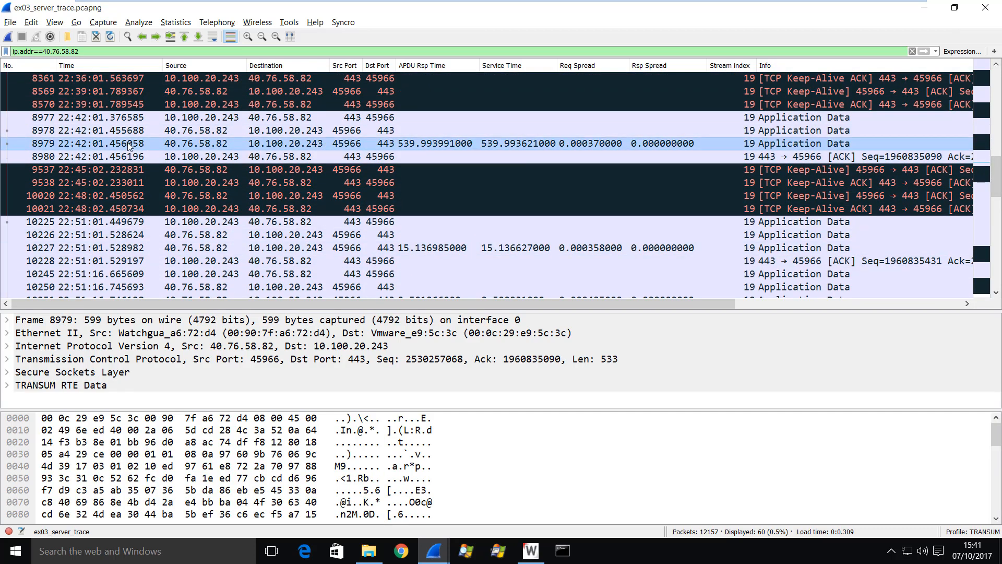
# Select the 540-second packet 8979 and briefly inspect the client's follow-up packet 10226
pyautogui.click(371, 248)
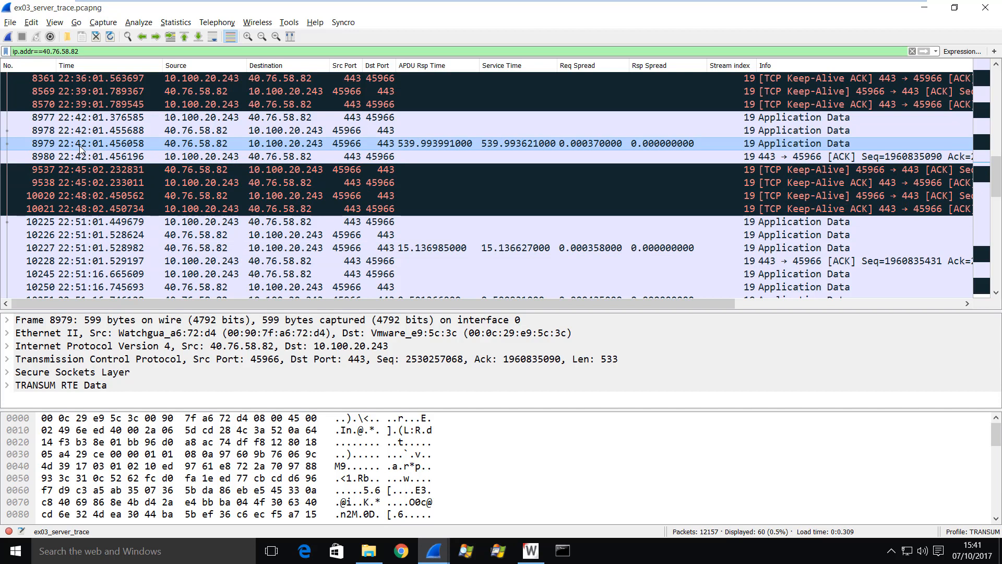
pyautogui.moveTo(401, 159)
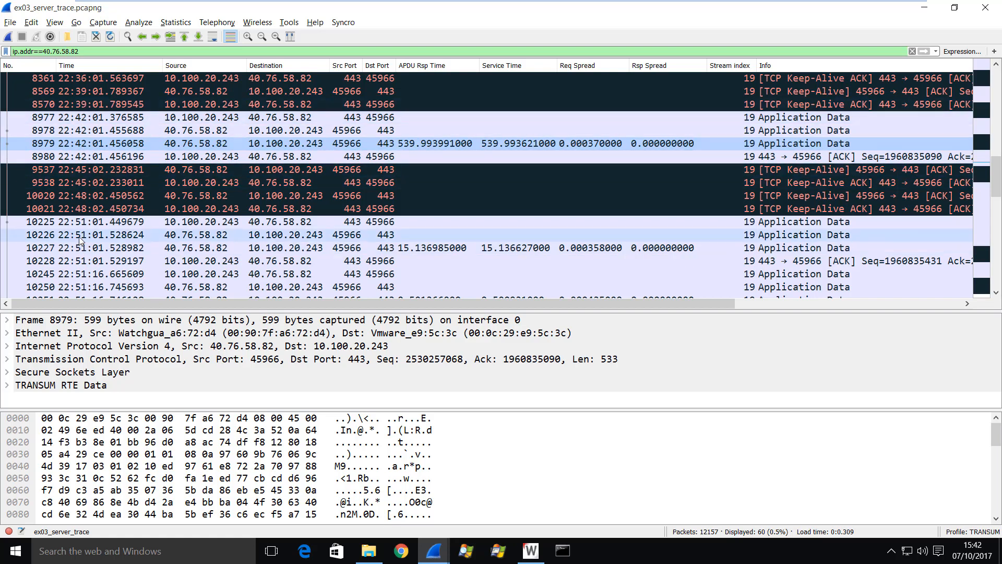
pyautogui.doubleClick(80, 234)
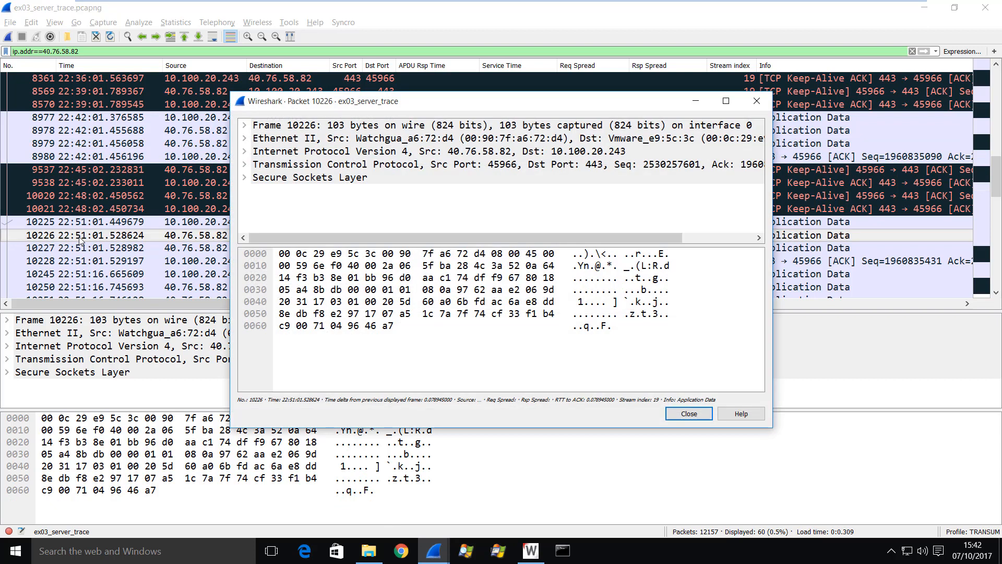
pyautogui.click(688, 413)
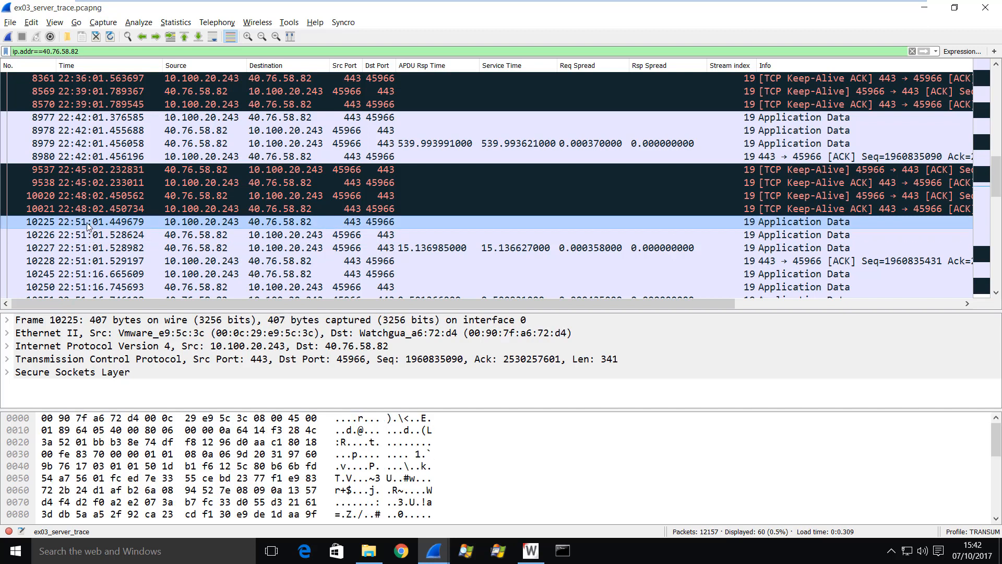
pyautogui.moveTo(133, 230)
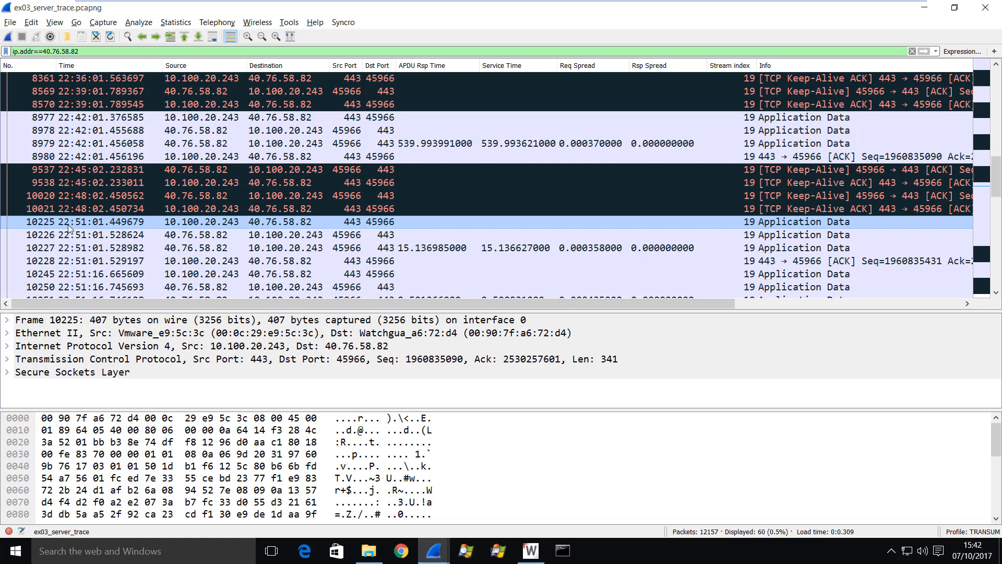
pyautogui.moveTo(78, 229)
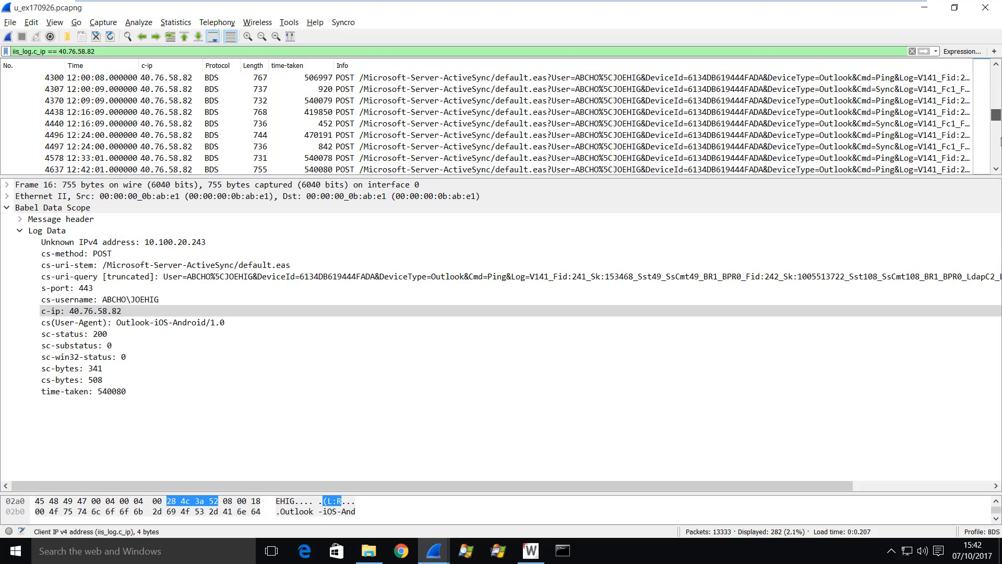
pyautogui.scroll(-3)
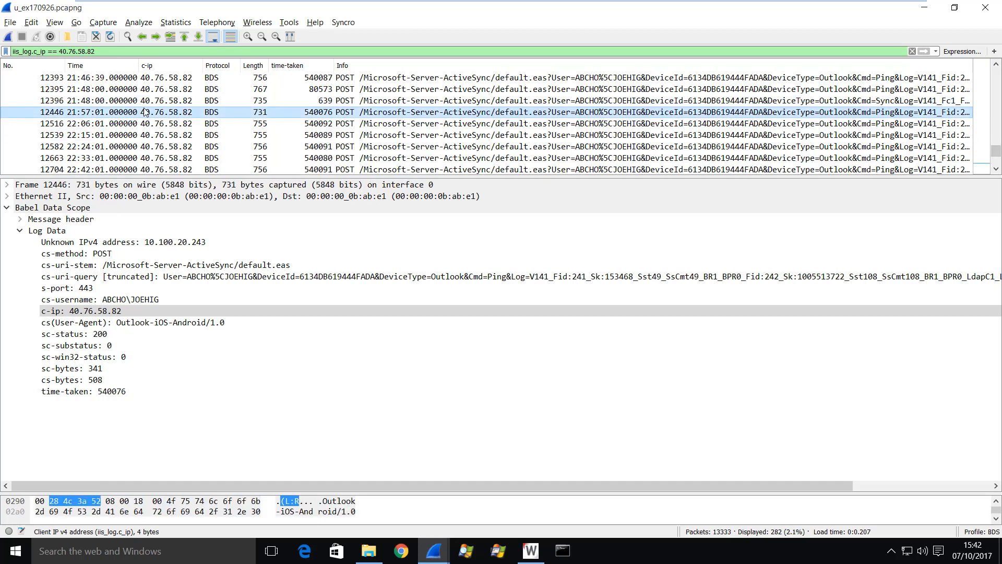
pyautogui.scroll(-3)
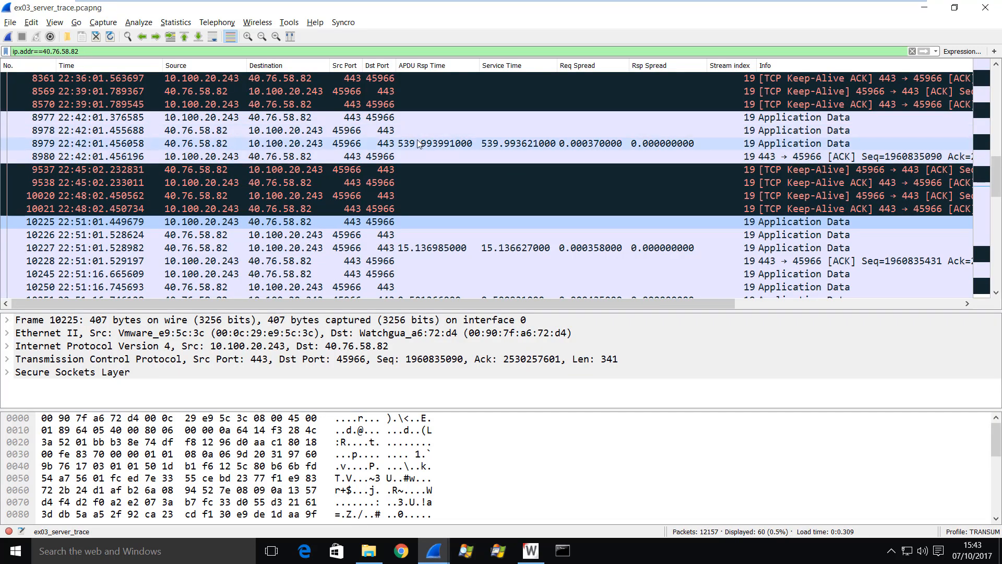
# Return to the filtered IIS log showing record 12771, the 540,084 ms Ping request
pyautogui.click(434, 143)
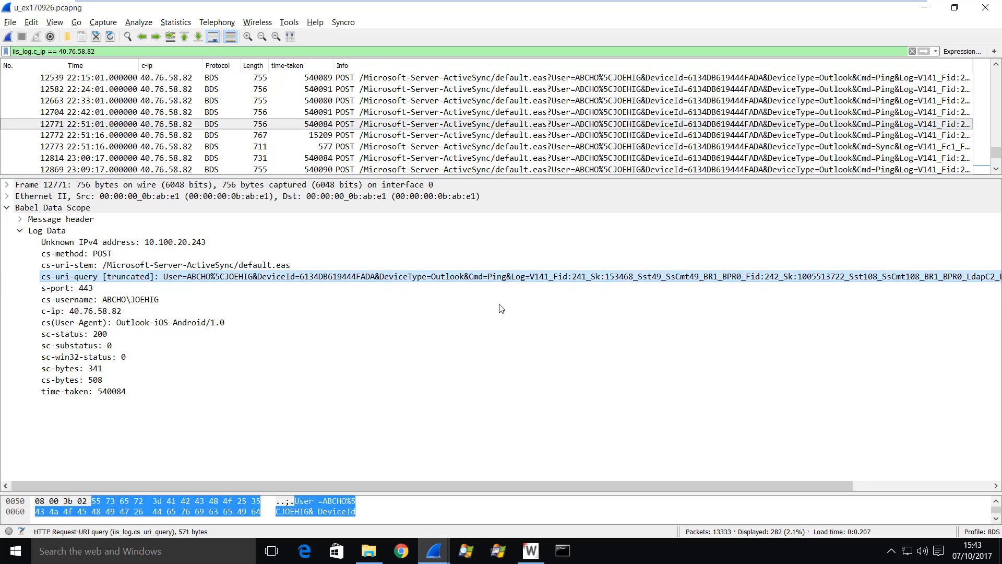
pyautogui.moveTo(480, 281)
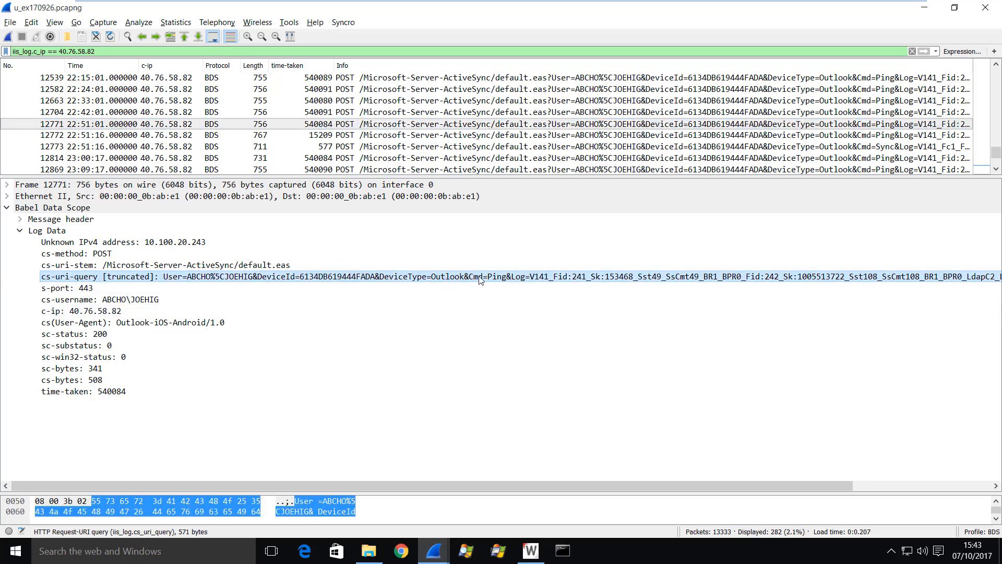
pyautogui.moveTo(427, 519)
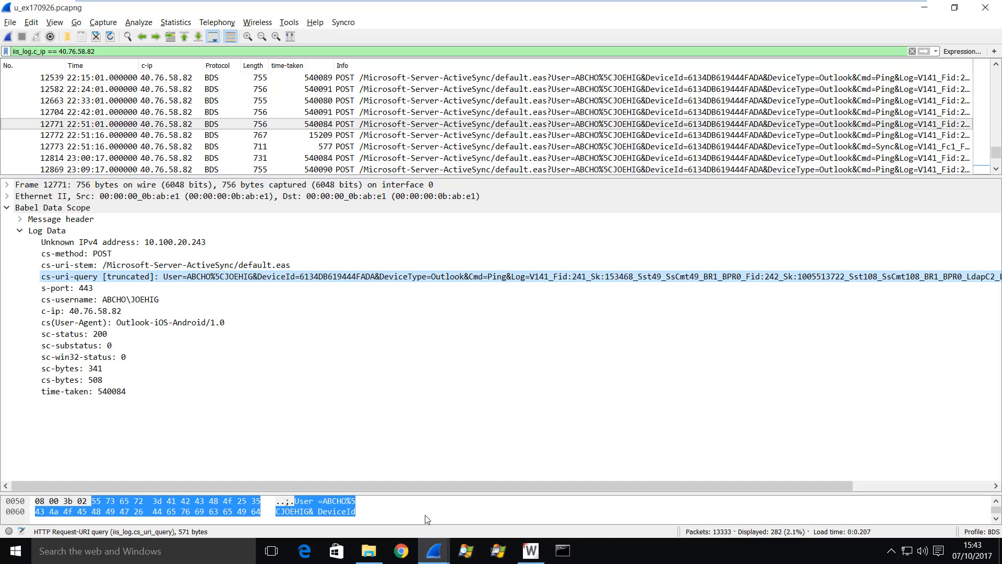
pyautogui.click(400, 550)
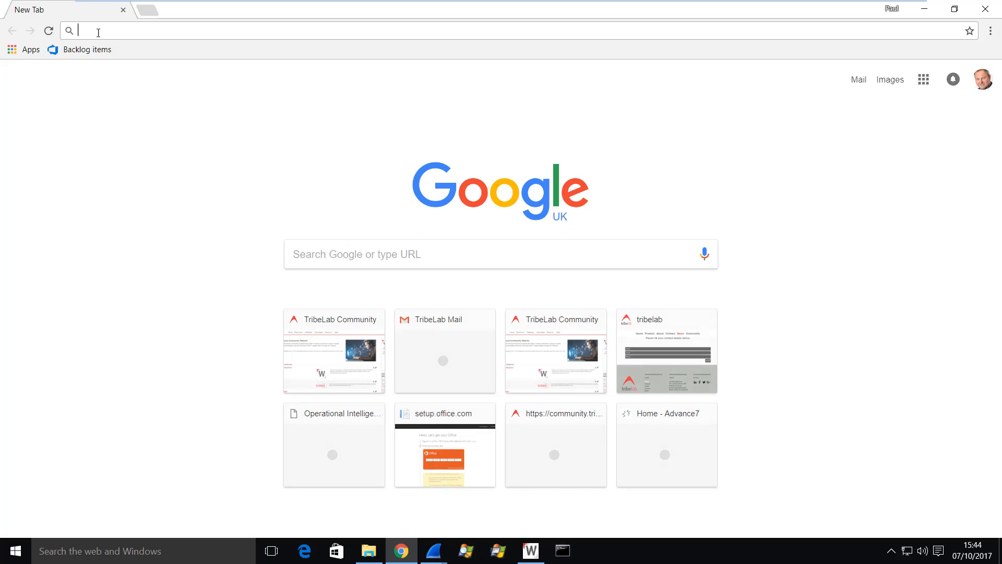
# Search Google for "activesync ping" and pick the first MSDN result
pyautogui.write('activesync ping')
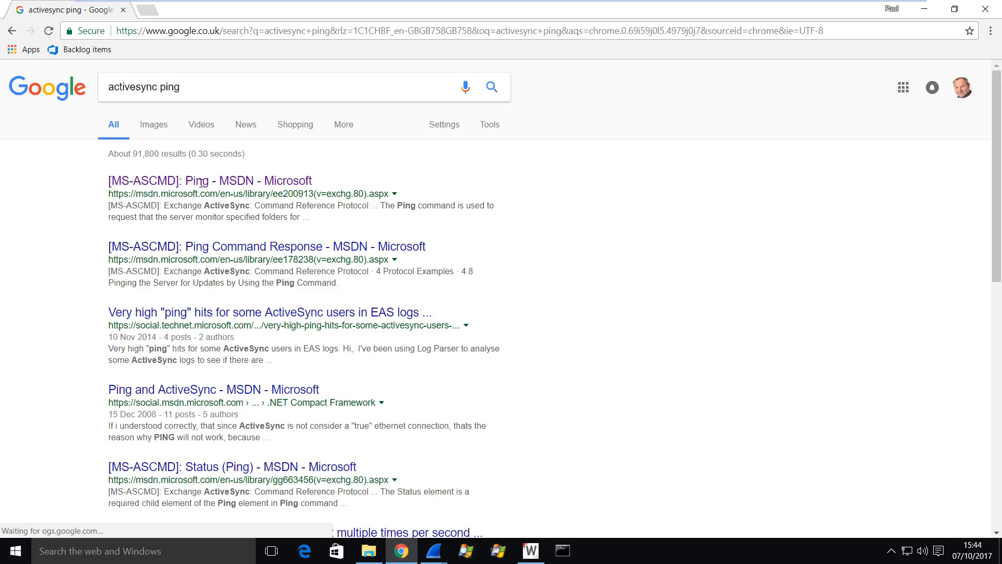
pyautogui.click(209, 181)
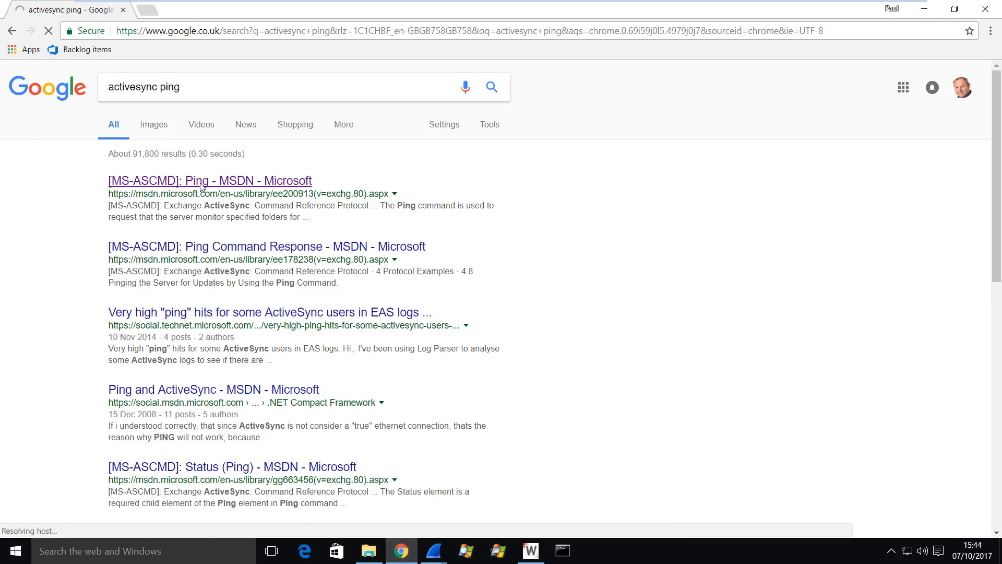
# Load the MSDN [MS-ASCMD] Ping command reference page
pyautogui.click(210, 180)
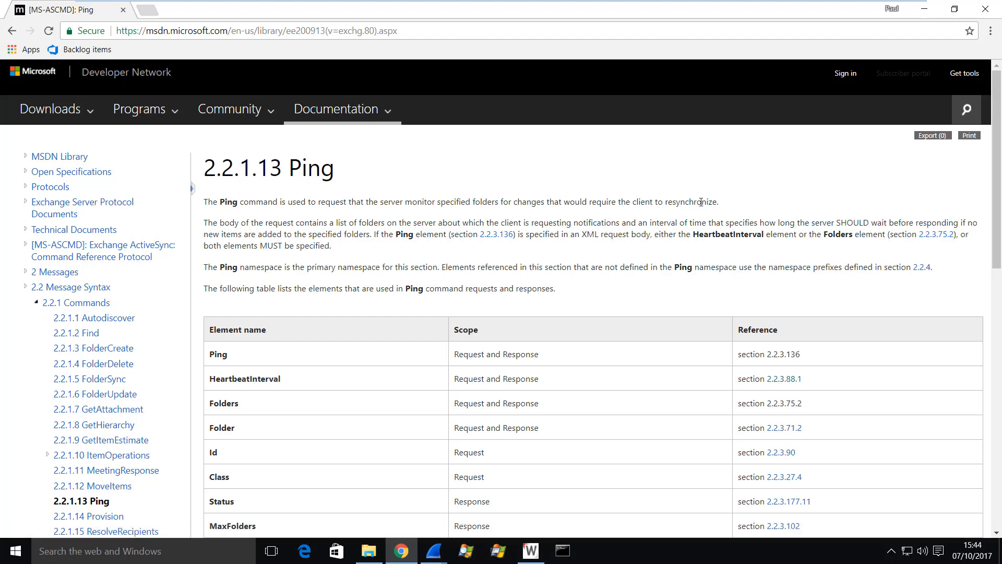
pyautogui.moveTo(741, 212)
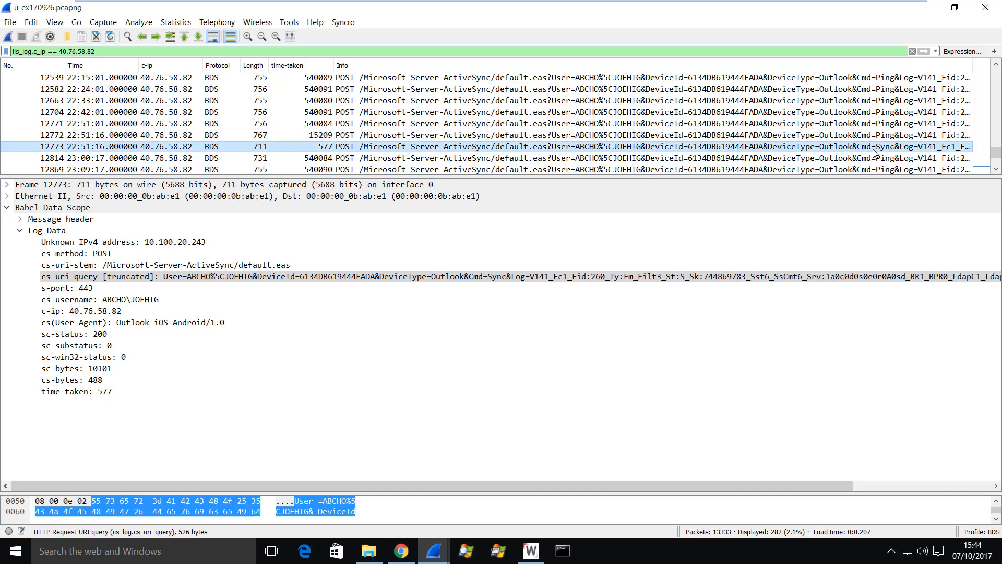
pyautogui.moveTo(887, 154)
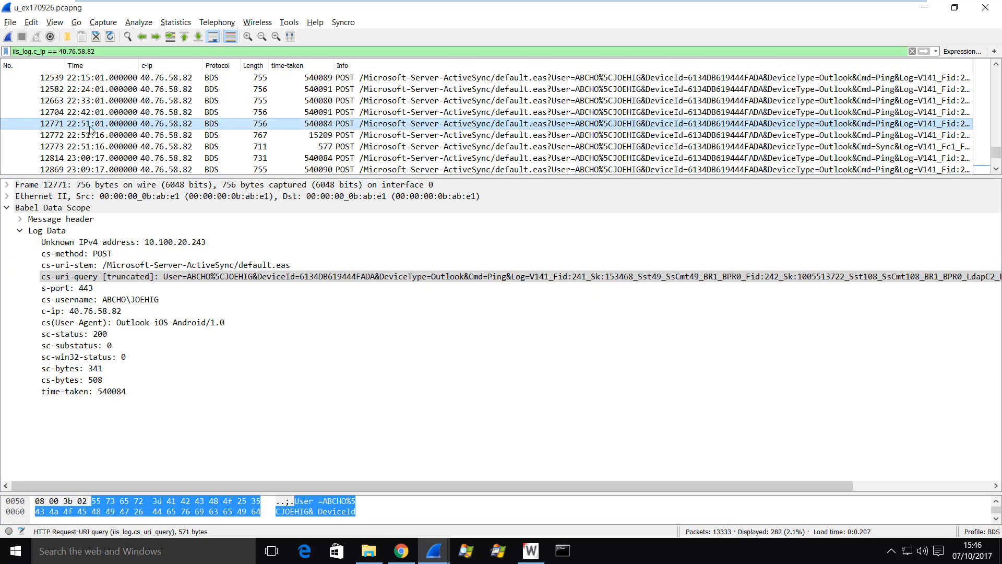
pyautogui.moveTo(105, 127)
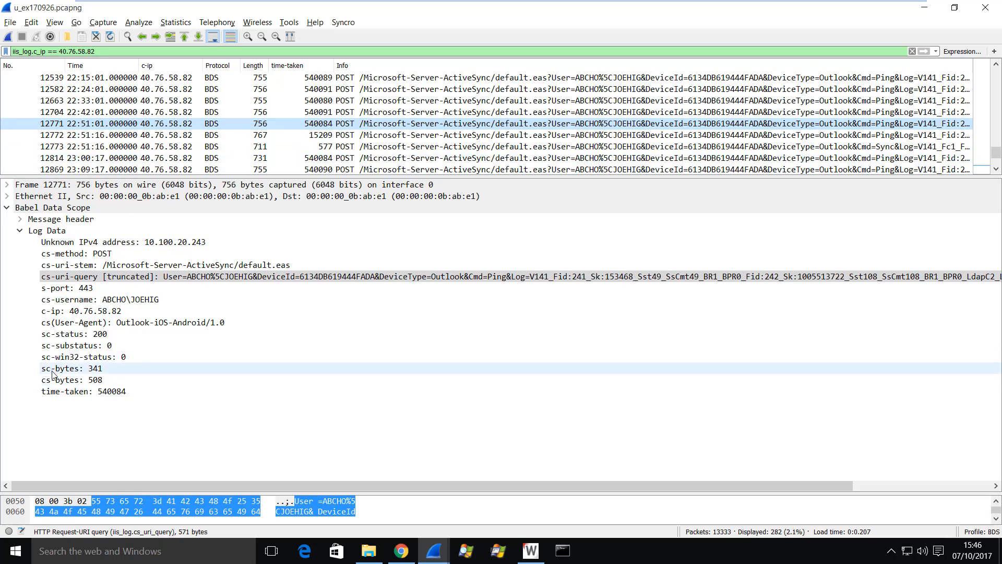
pyautogui.moveTo(100, 375)
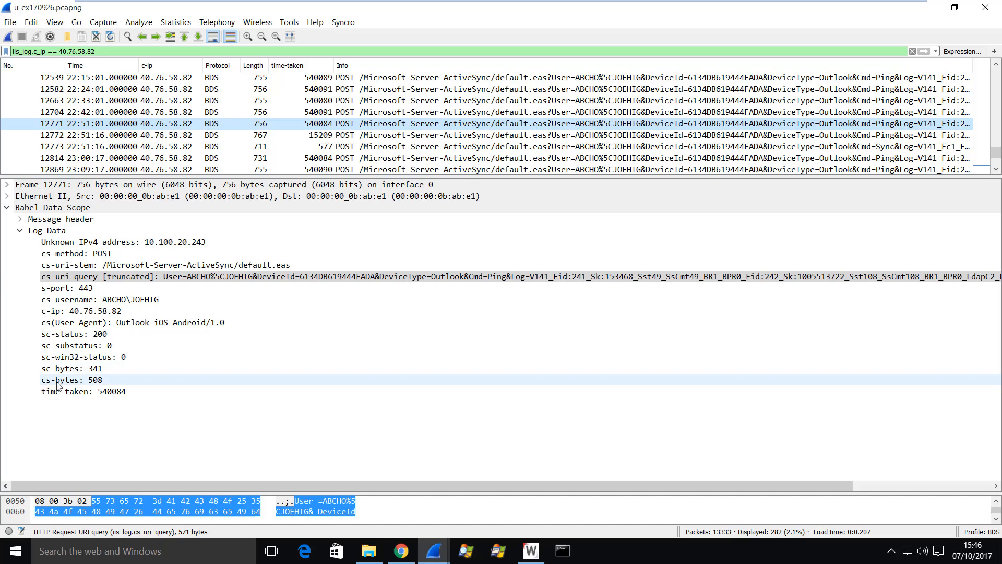
pyautogui.moveTo(118, 380)
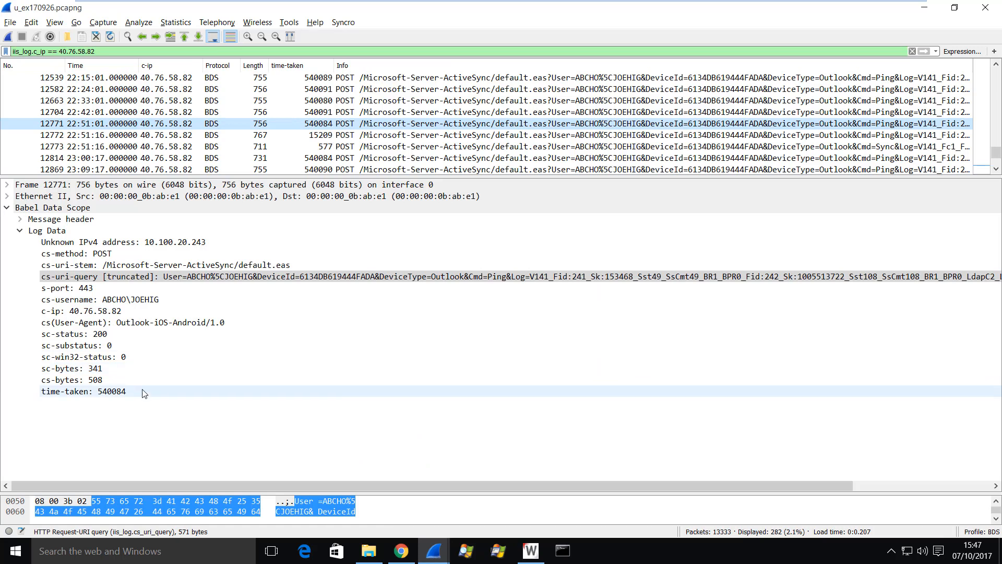
# Check the Ping request's time-taken, roughly 540 seconds, against the trace's 22:42:01 exchange
pyautogui.click(70, 380)
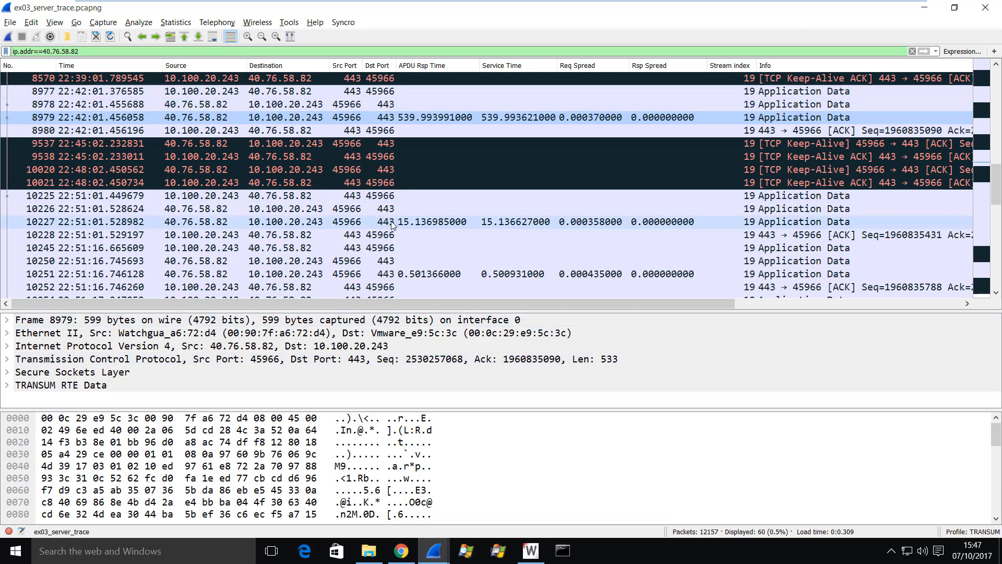
# Examine the 22:51:01 and 22:51:16 client packets (frames 10227, 10250) in the server trace
pyautogui.click(281, 105)
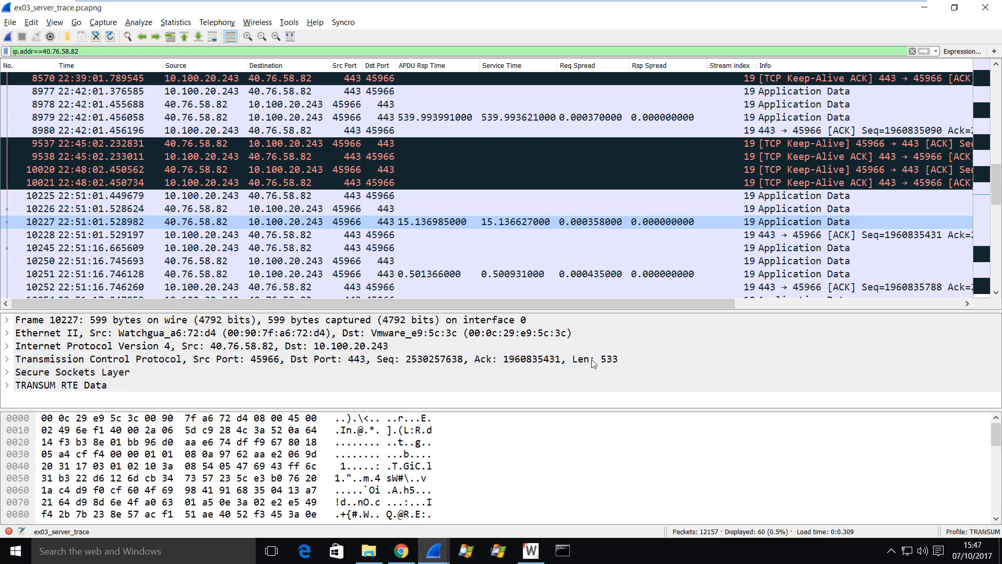
pyautogui.moveTo(419, 229)
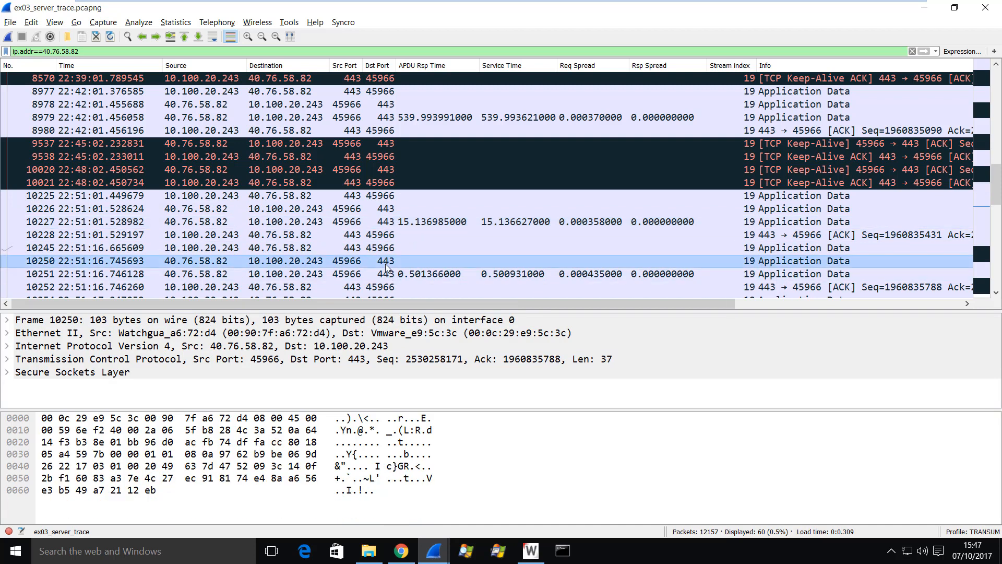
pyautogui.click(397, 273)
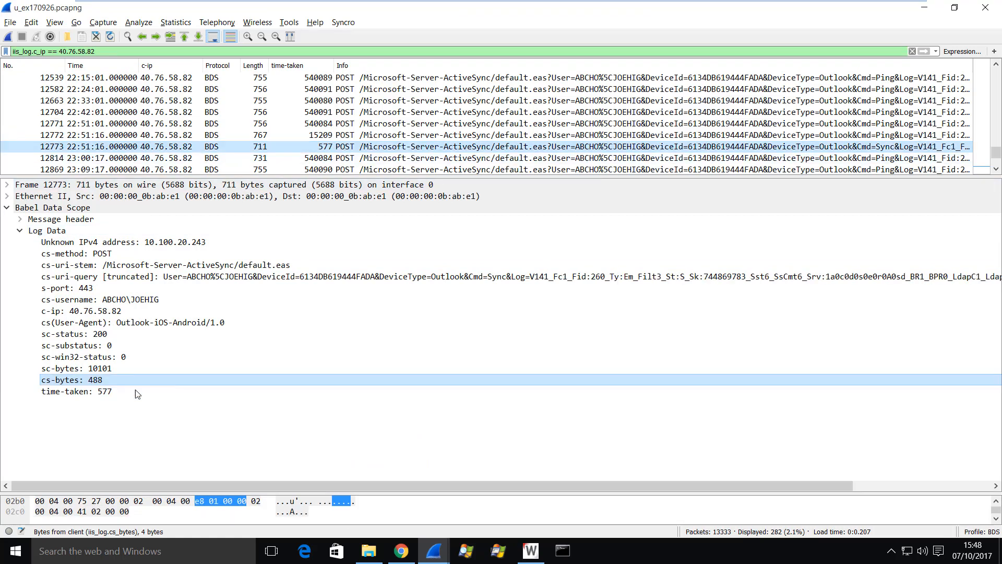
# Compare frame 10227 with IIS log record 12772's Ping: 357 bytes sent, 508 received, 15209 ms
pyautogui.click(84, 392)
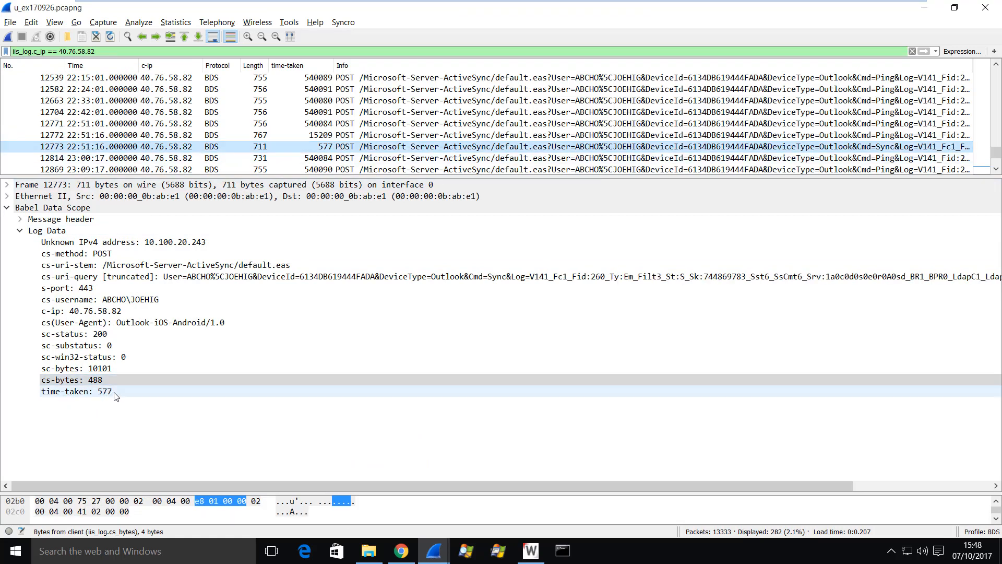
pyautogui.click(76, 380)
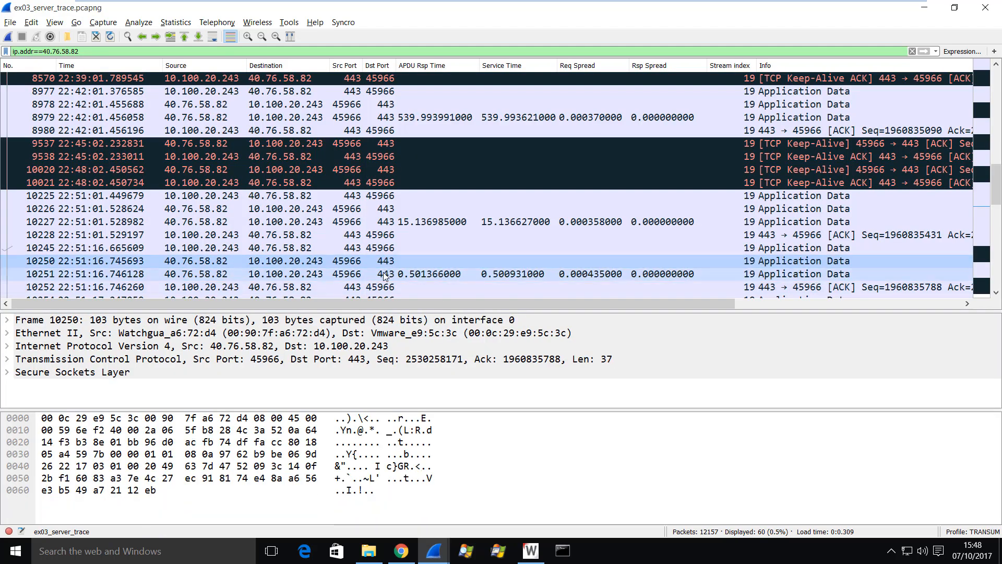
pyautogui.moveTo(397, 284)
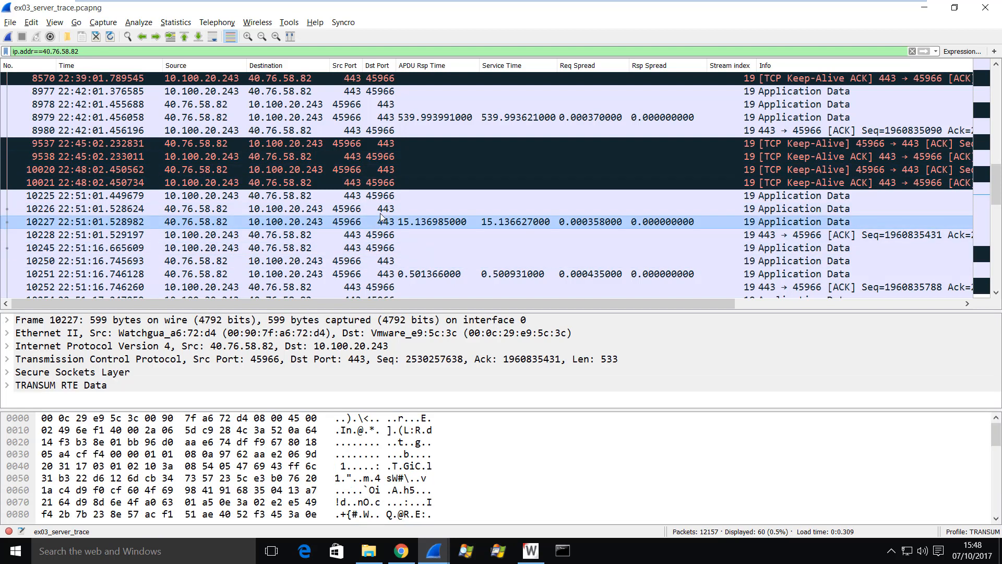
pyautogui.click(256, 209)
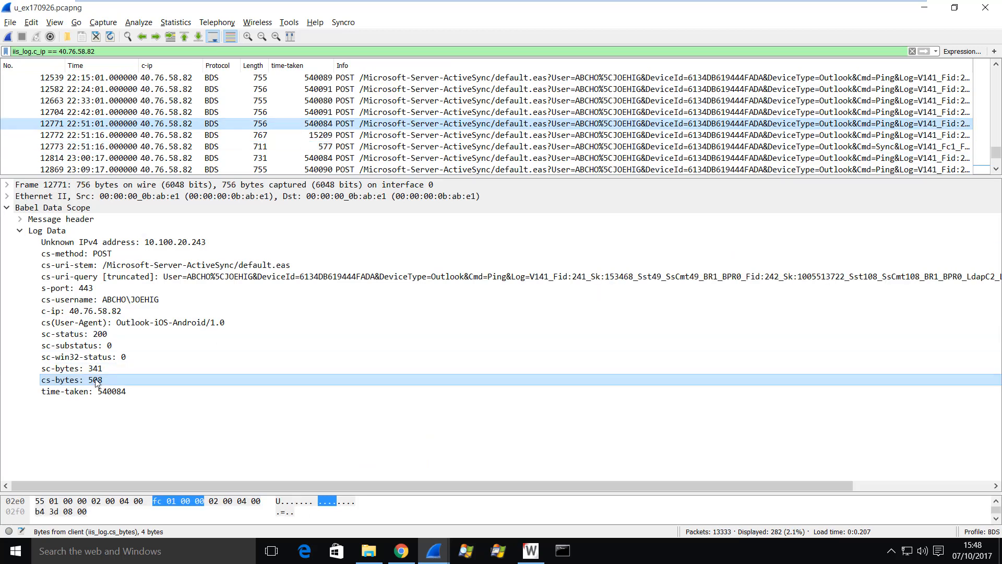
pyautogui.moveTo(109, 387)
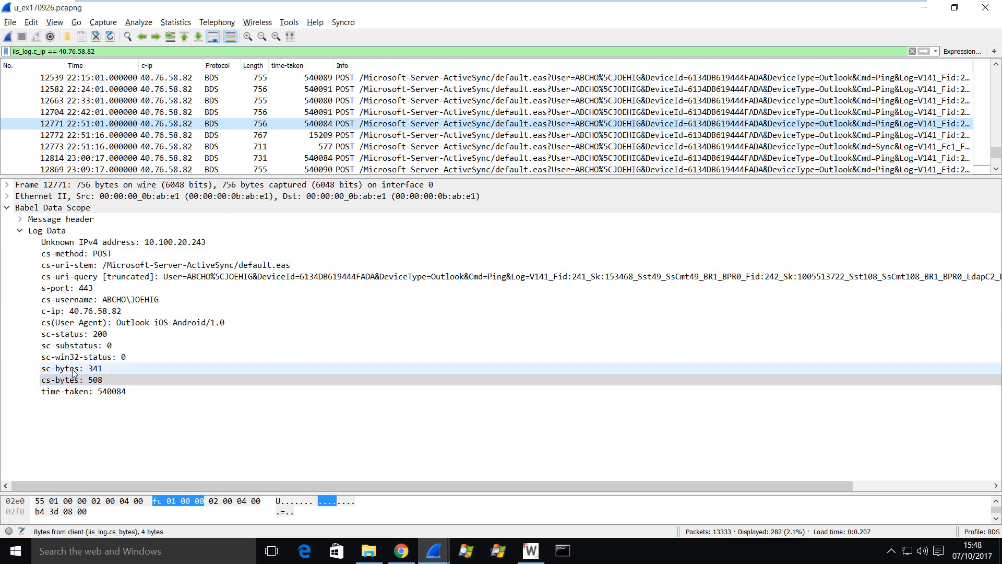
pyautogui.click(70, 368)
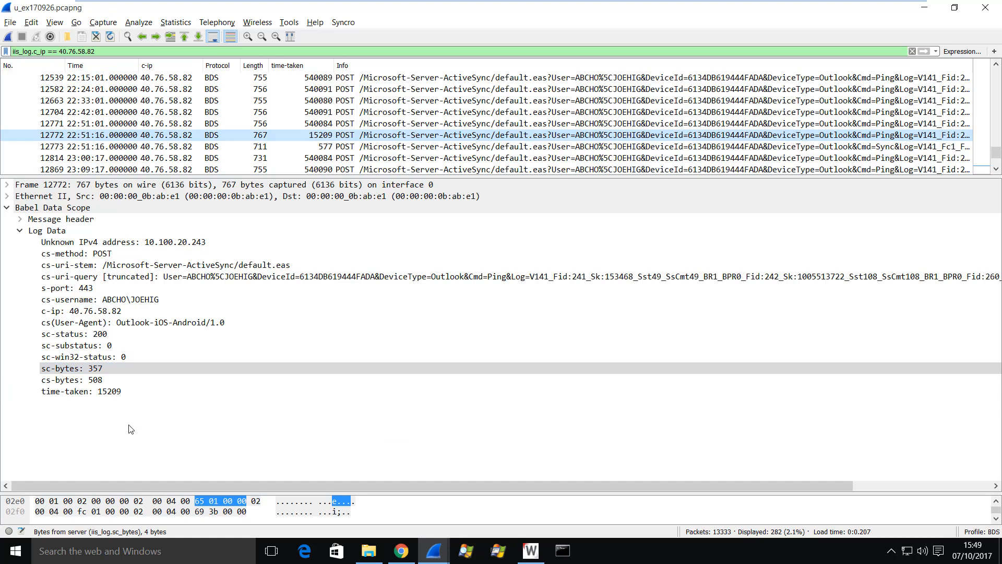
# Match the Sync entry's 10101 sent bytes to server trace packet 10254 (Len 10101)
pyautogui.click(448, 147)
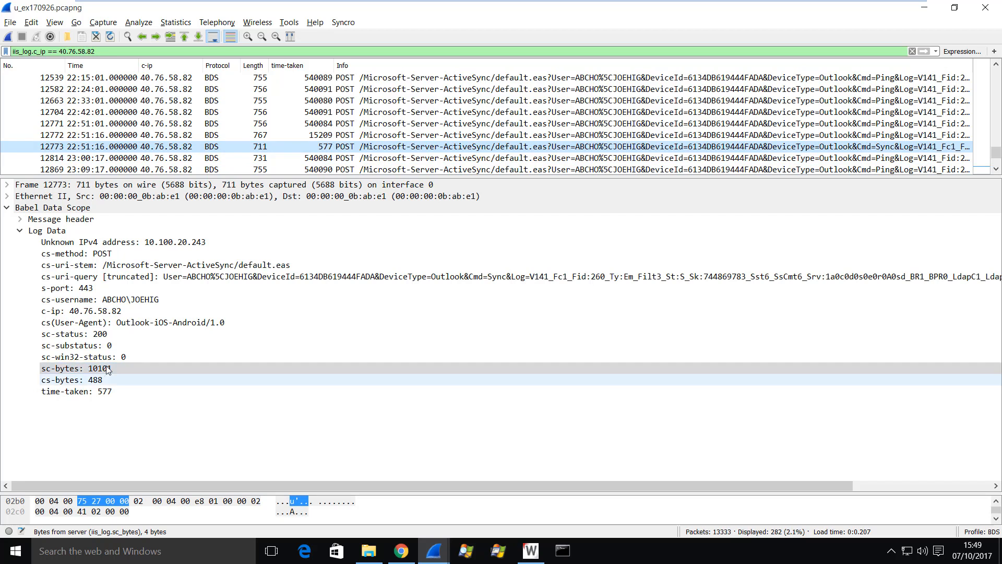
pyautogui.click(77, 369)
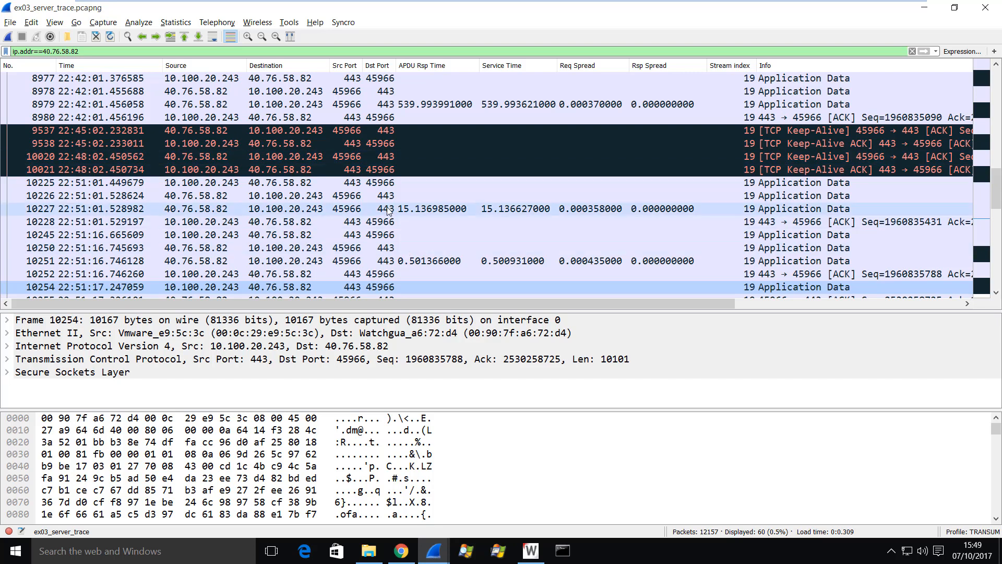
pyautogui.moveTo(364, 218)
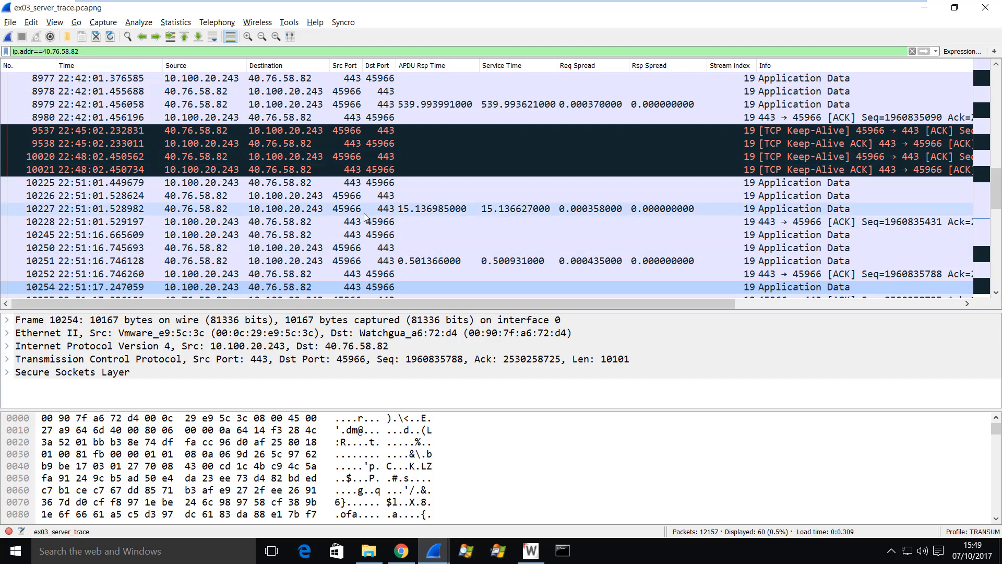